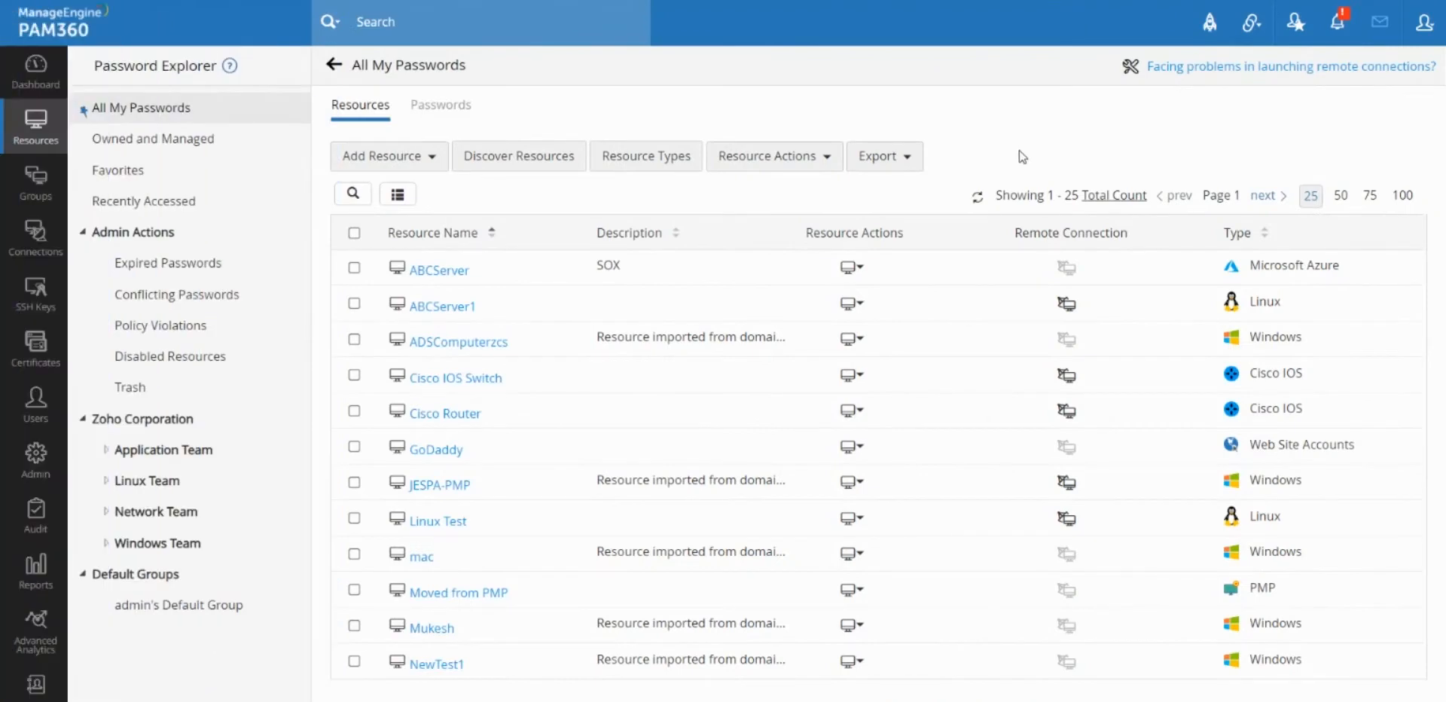
mouse_move(1023, 158)
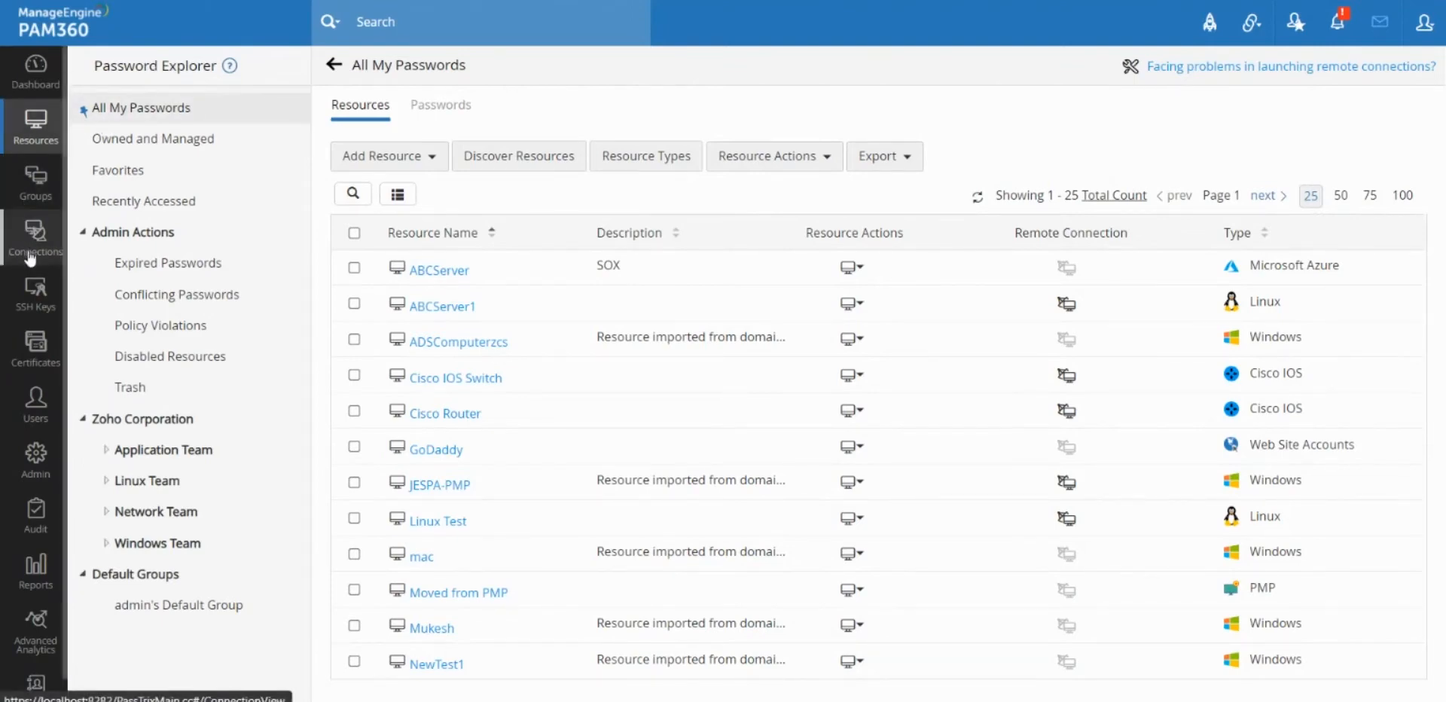
- Open the Admin page from the left sidebar
left_click(34, 459)
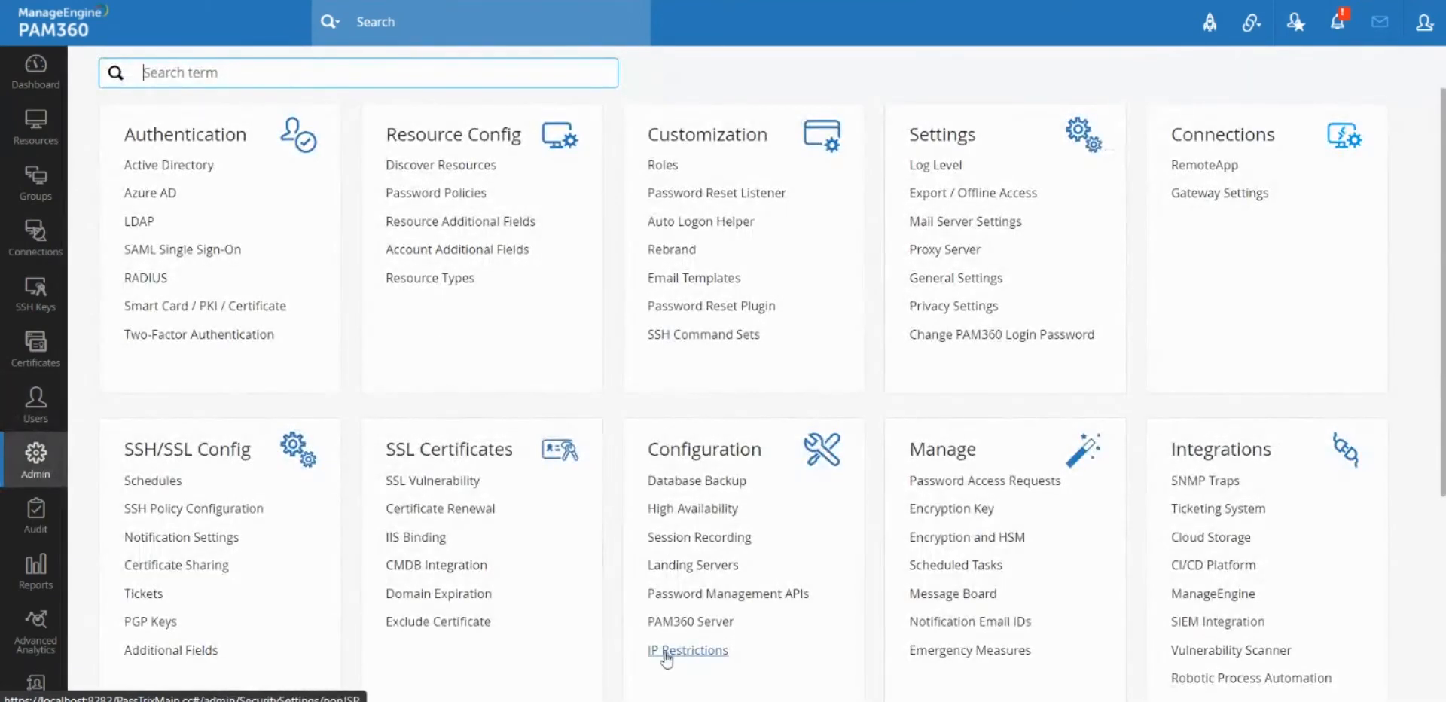
- Open IP Restrictions under Configuration to show the Web Access settings
left_click(687, 650)
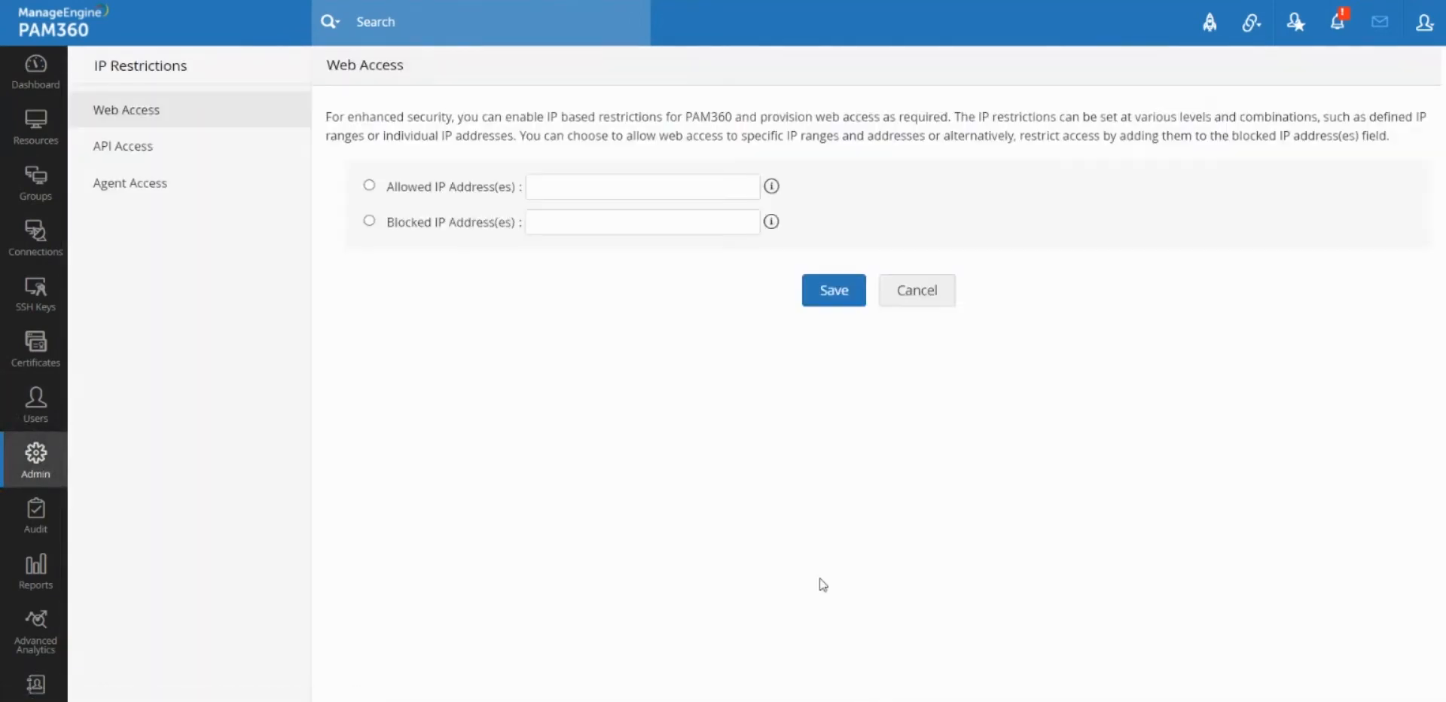
mouse_move(170, 184)
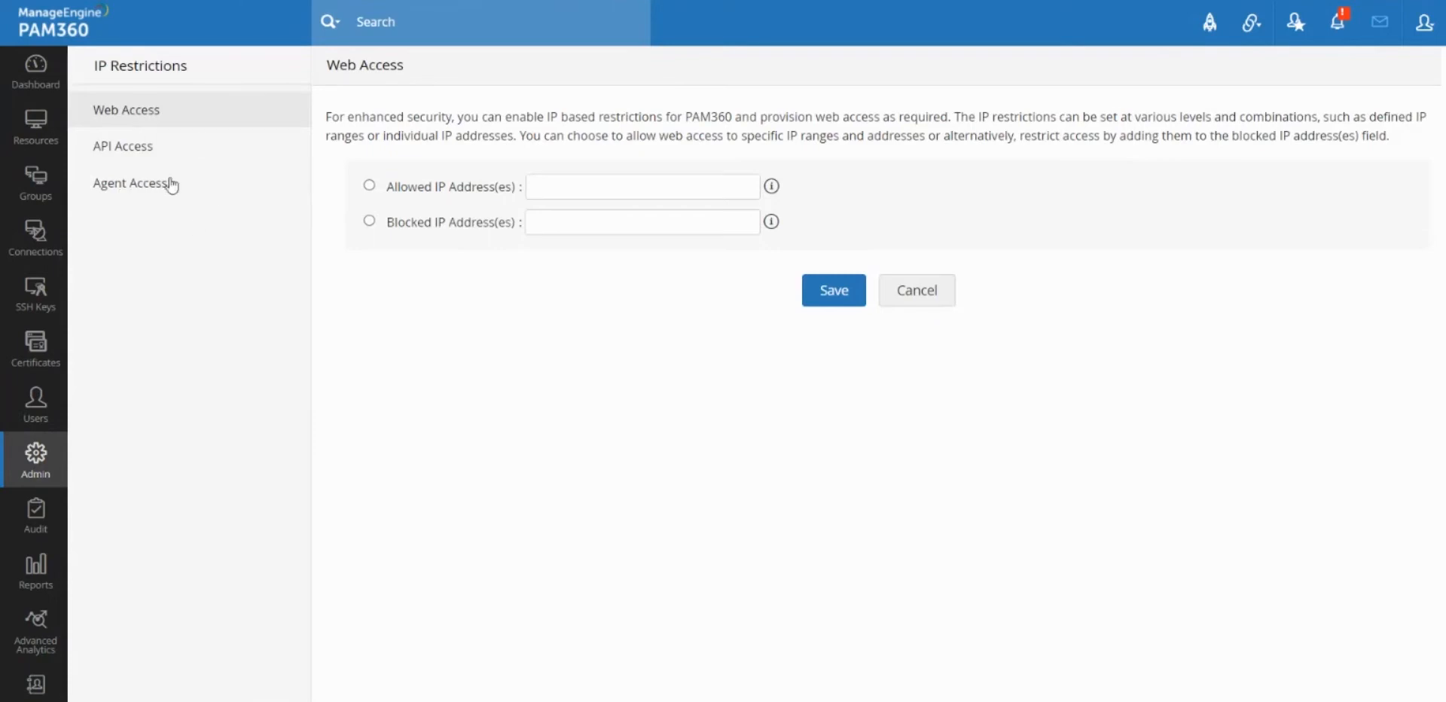
mouse_move(486, 279)
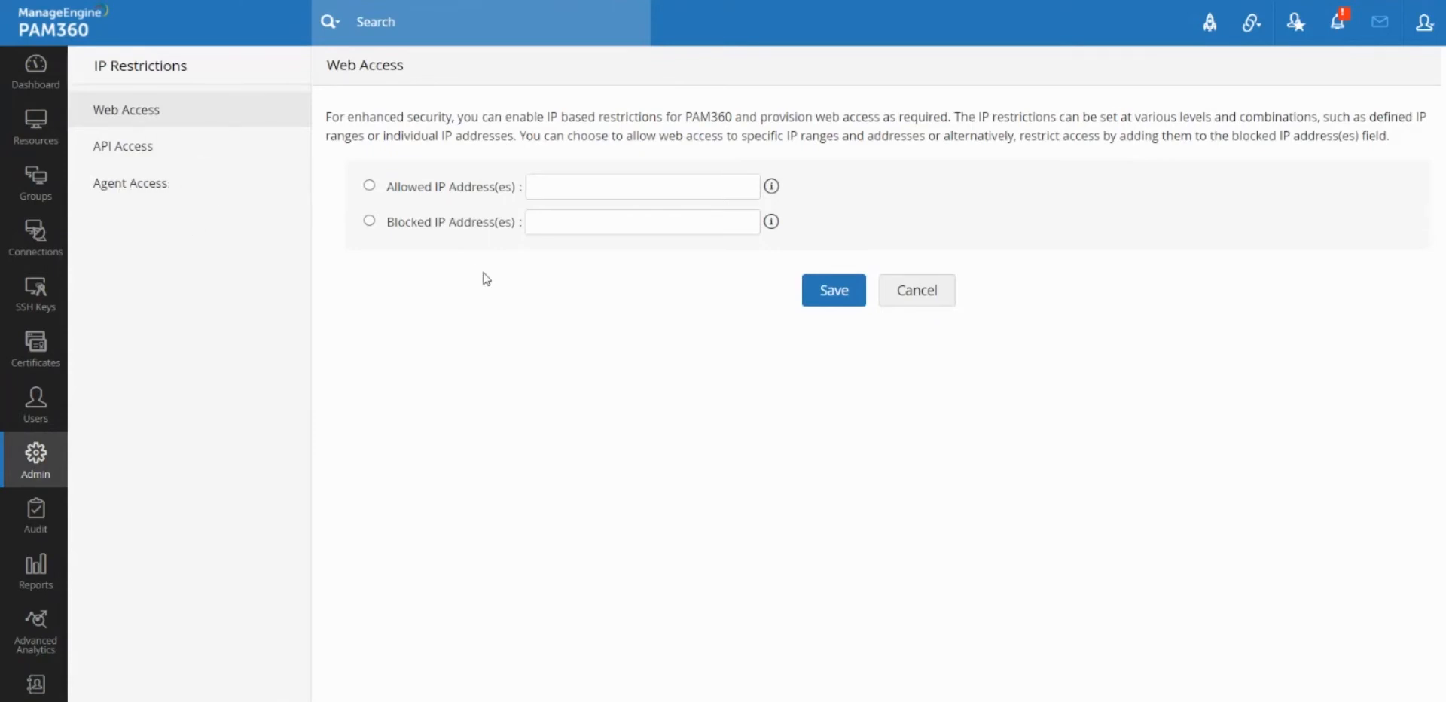
mouse_move(502, 244)
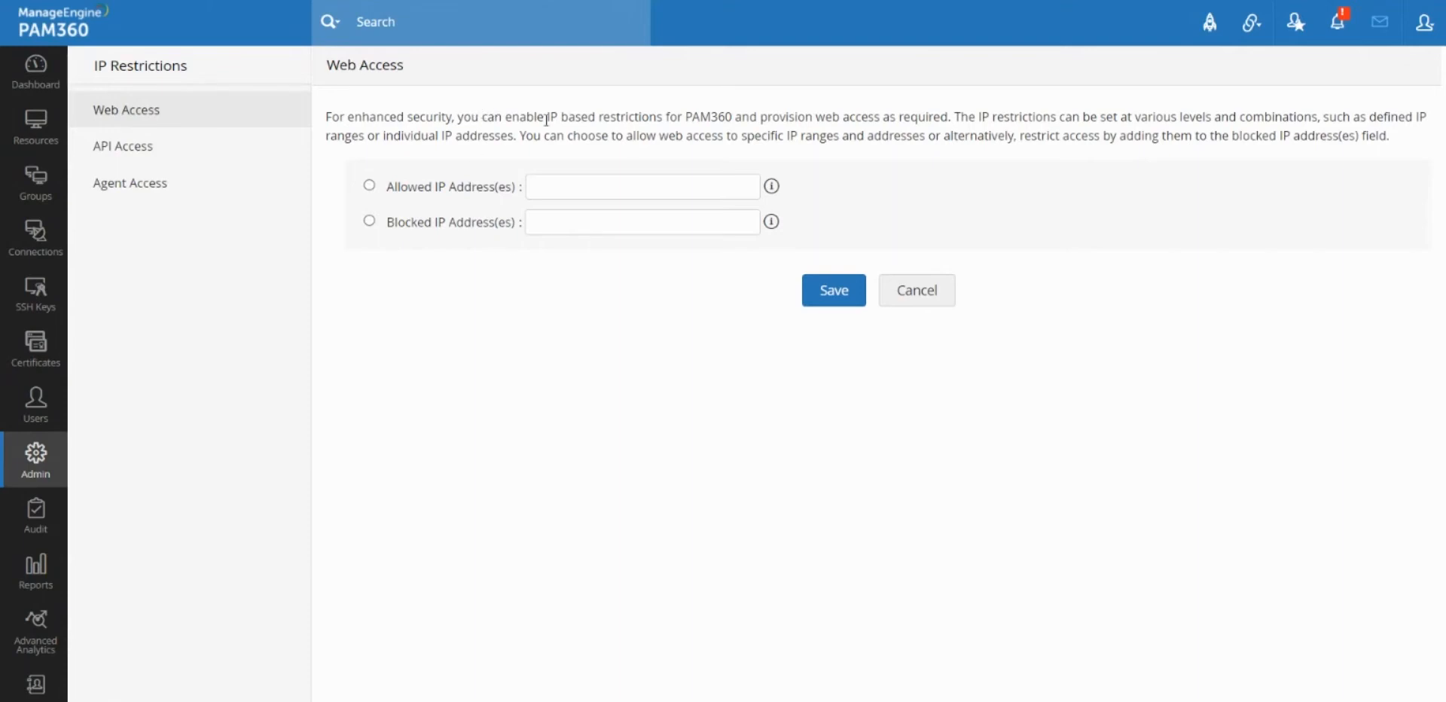
mouse_move(551, 119)
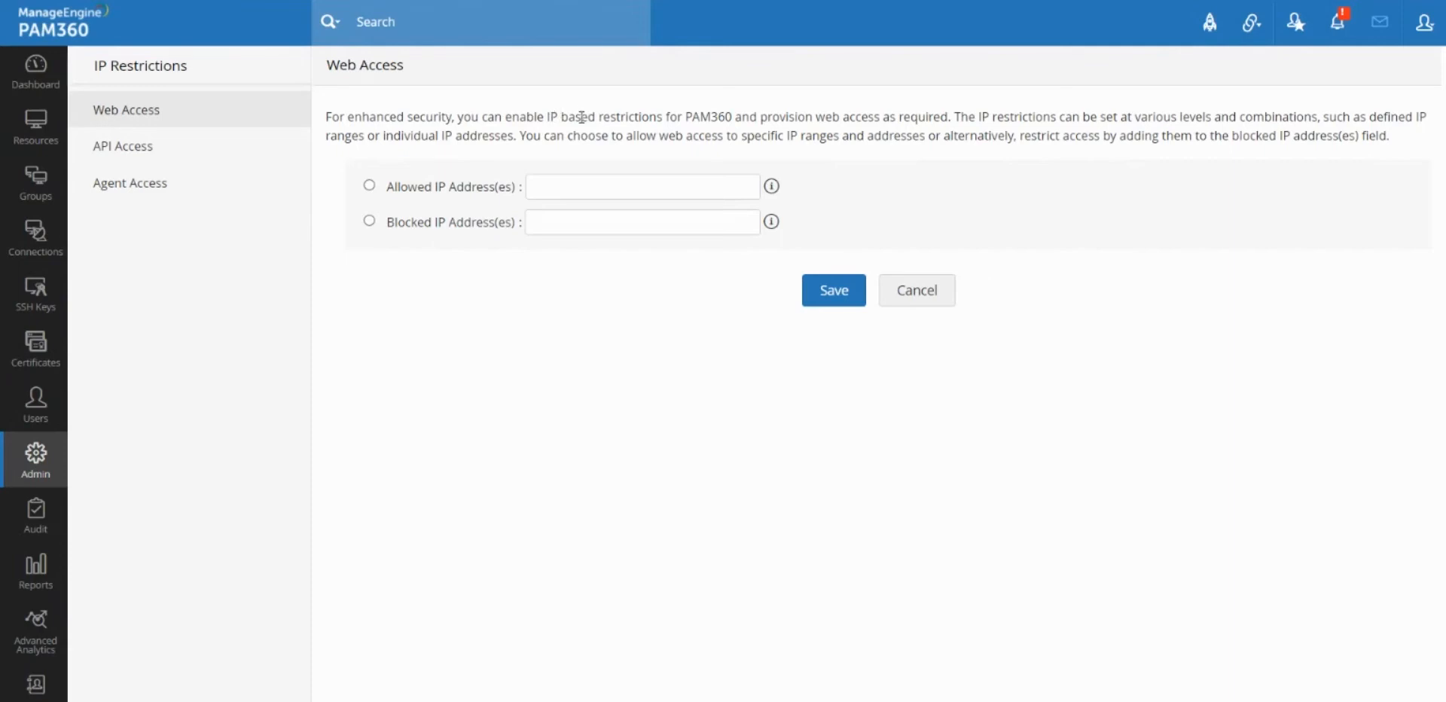
- View the API Access restrictions, then the Agent Access restrictions
left_click(122, 146)
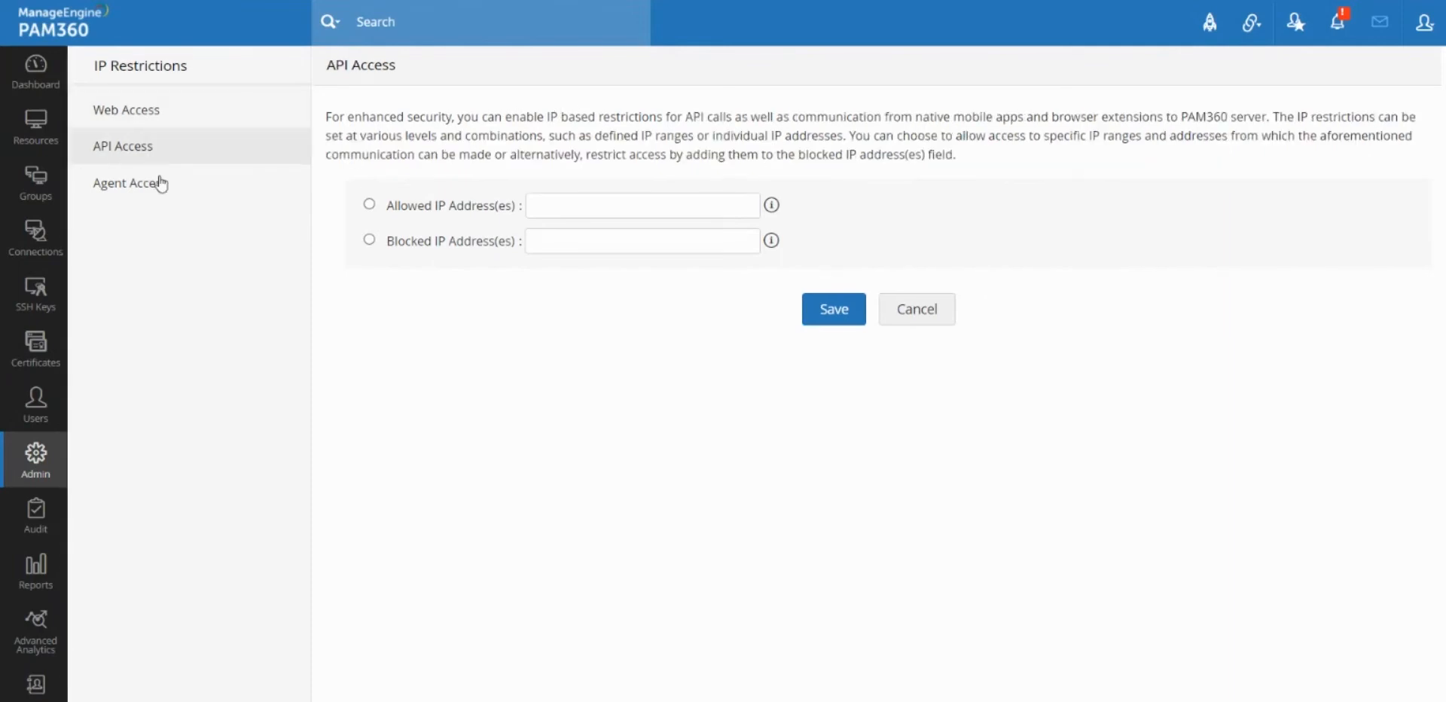
left_click(128, 182)
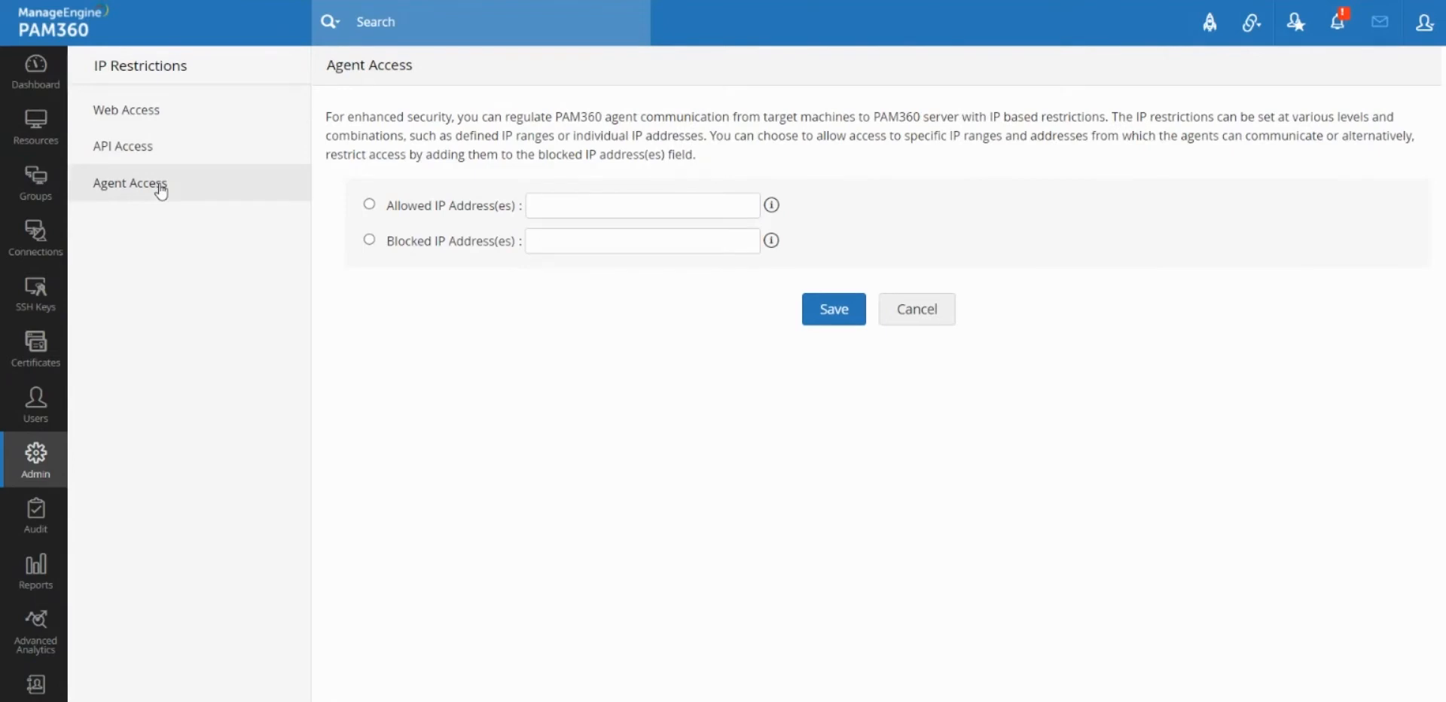
mouse_move(164, 189)
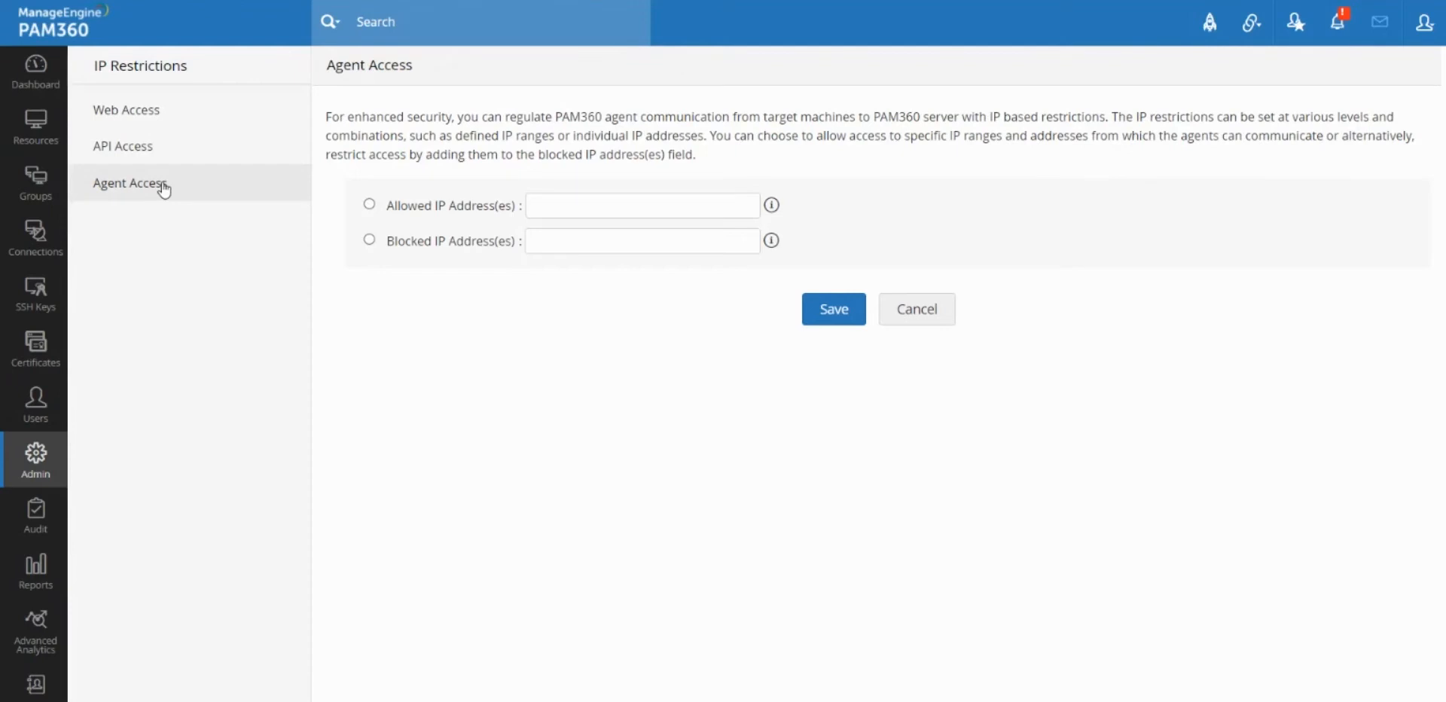
mouse_move(161, 172)
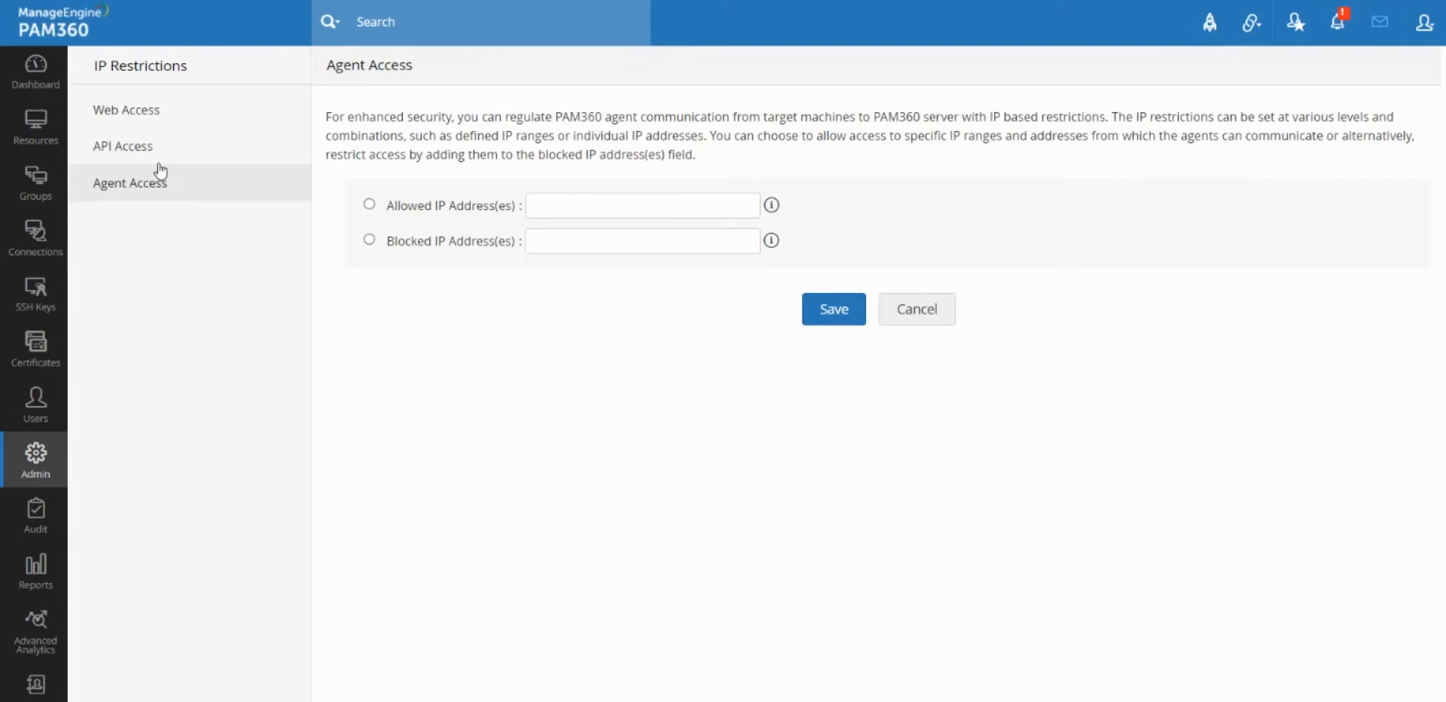
- Return to Web Access and select Allowed IP Address(es), briefly trying Blocked first
left_click(126, 109)
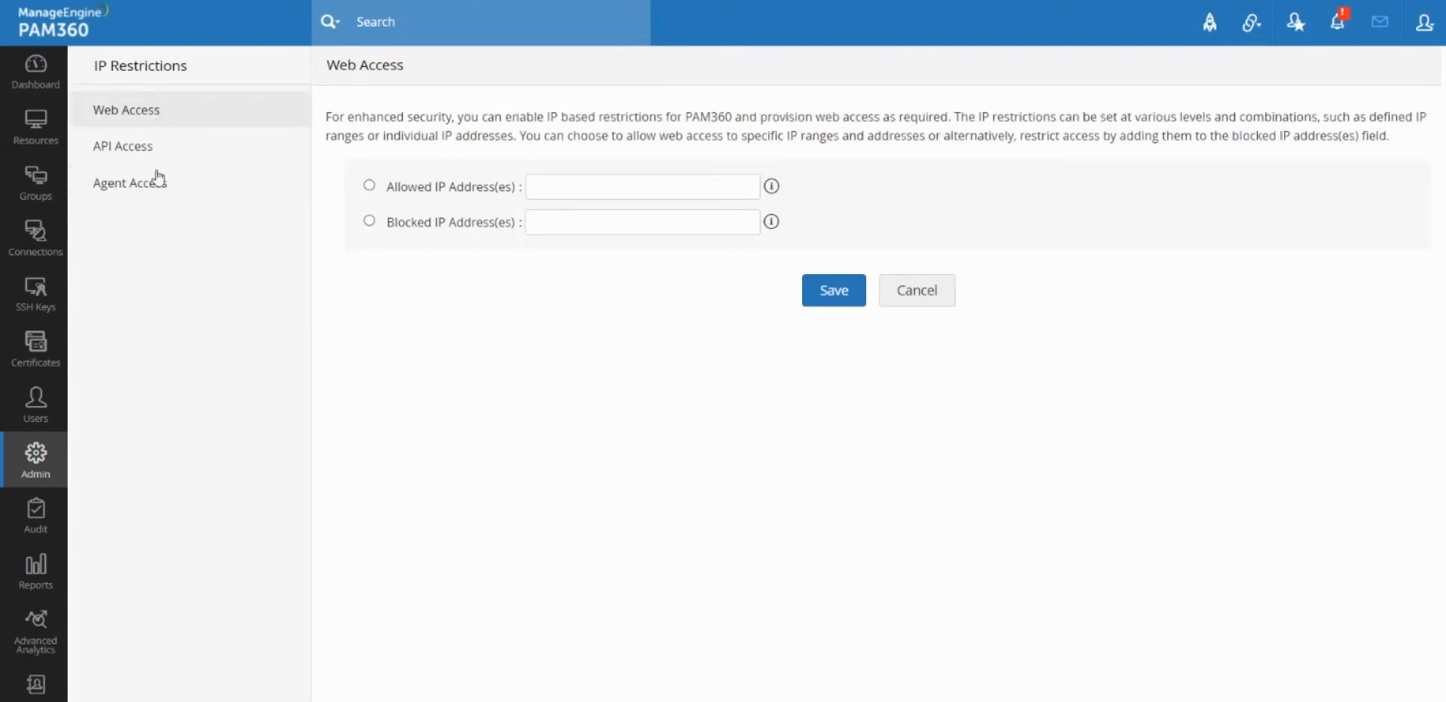
mouse_move(452, 203)
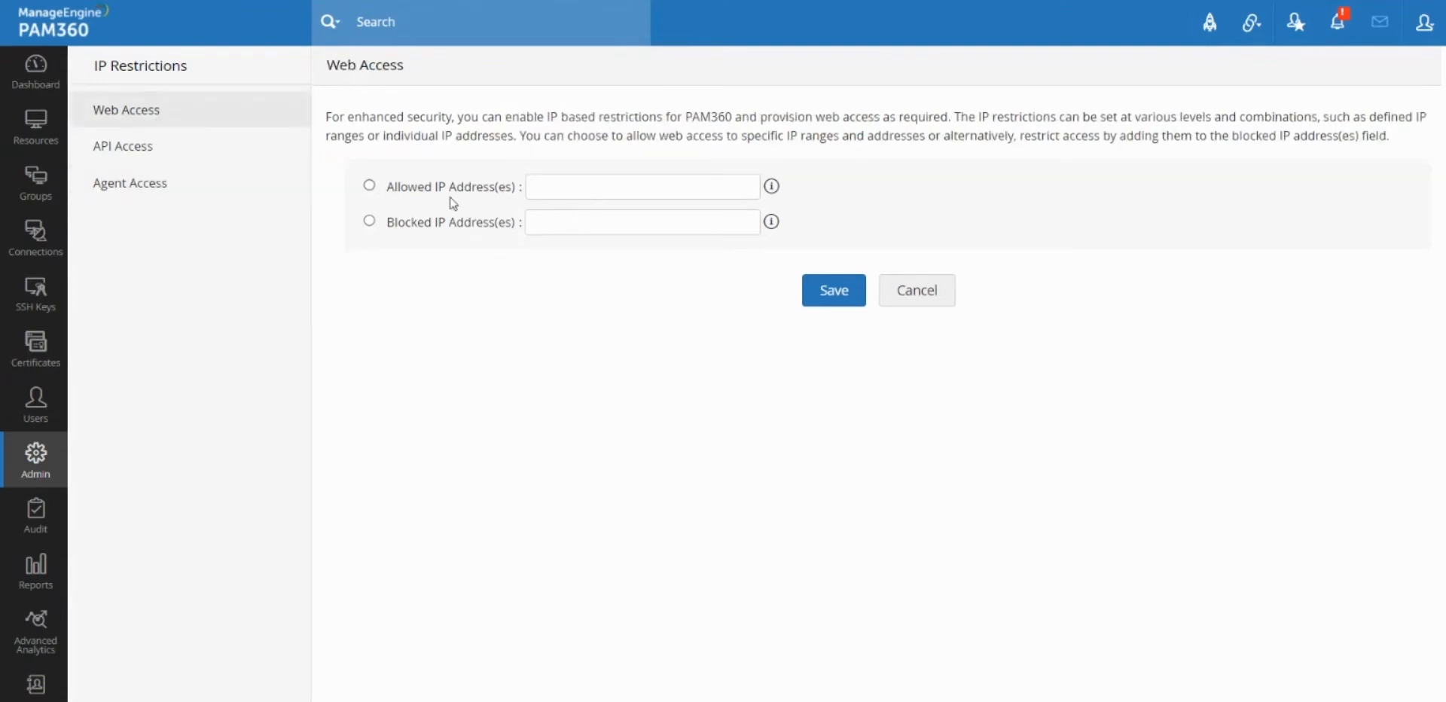
left_click(369, 185)
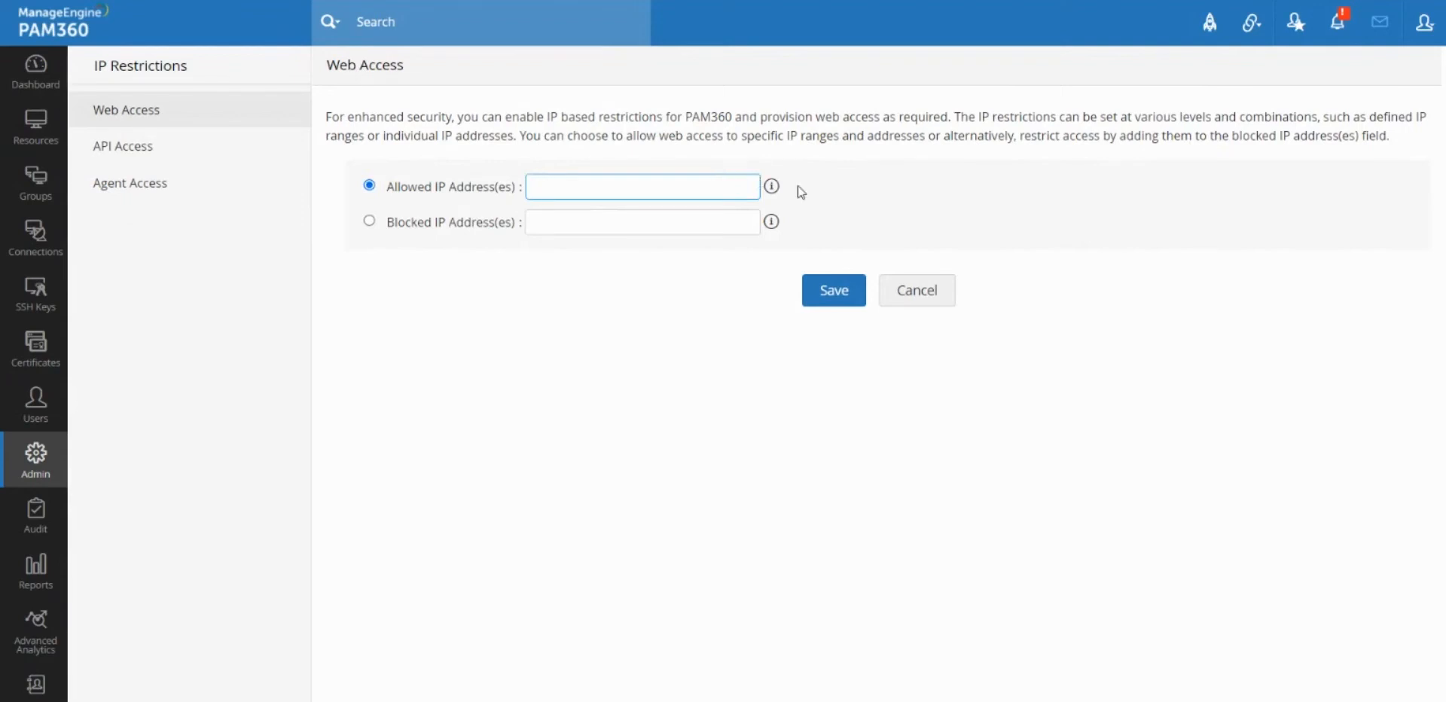
mouse_move(772, 192)
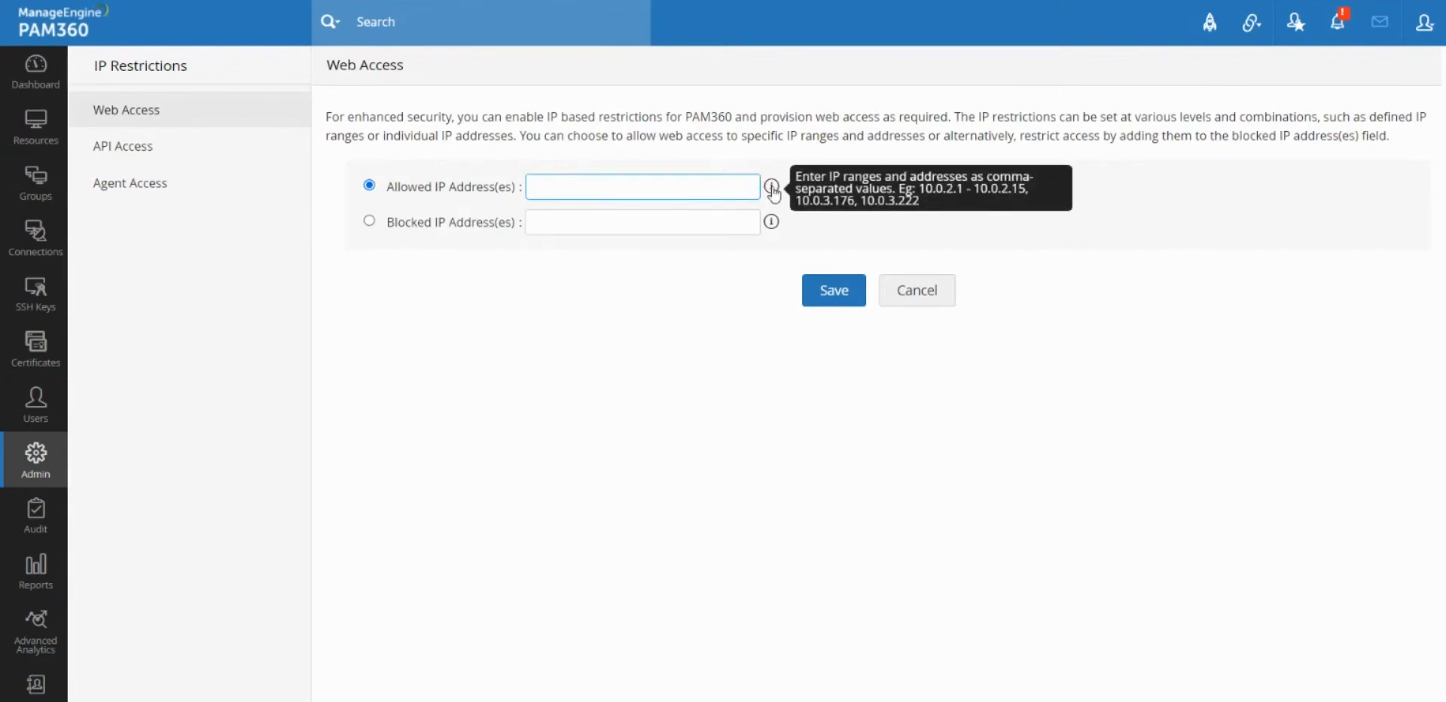
left_click(369, 222)
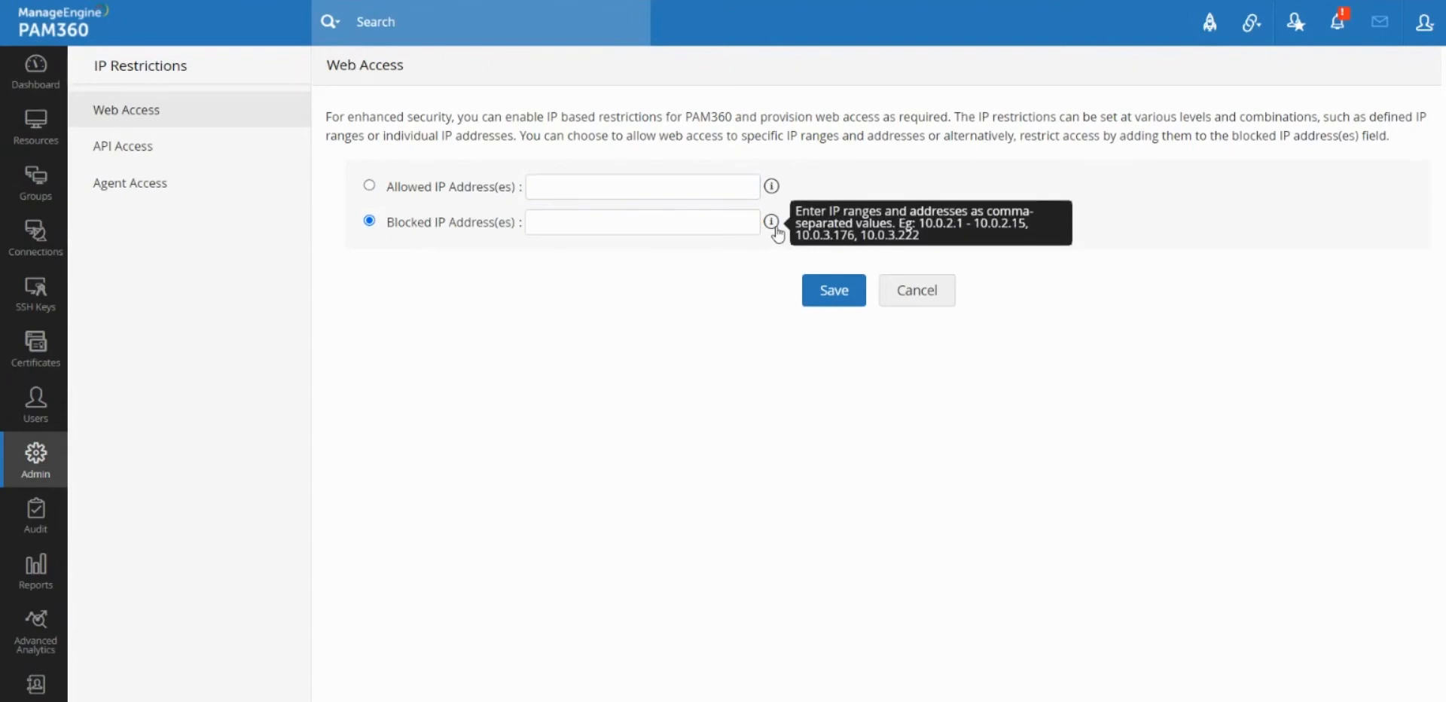
mouse_move(638, 229)
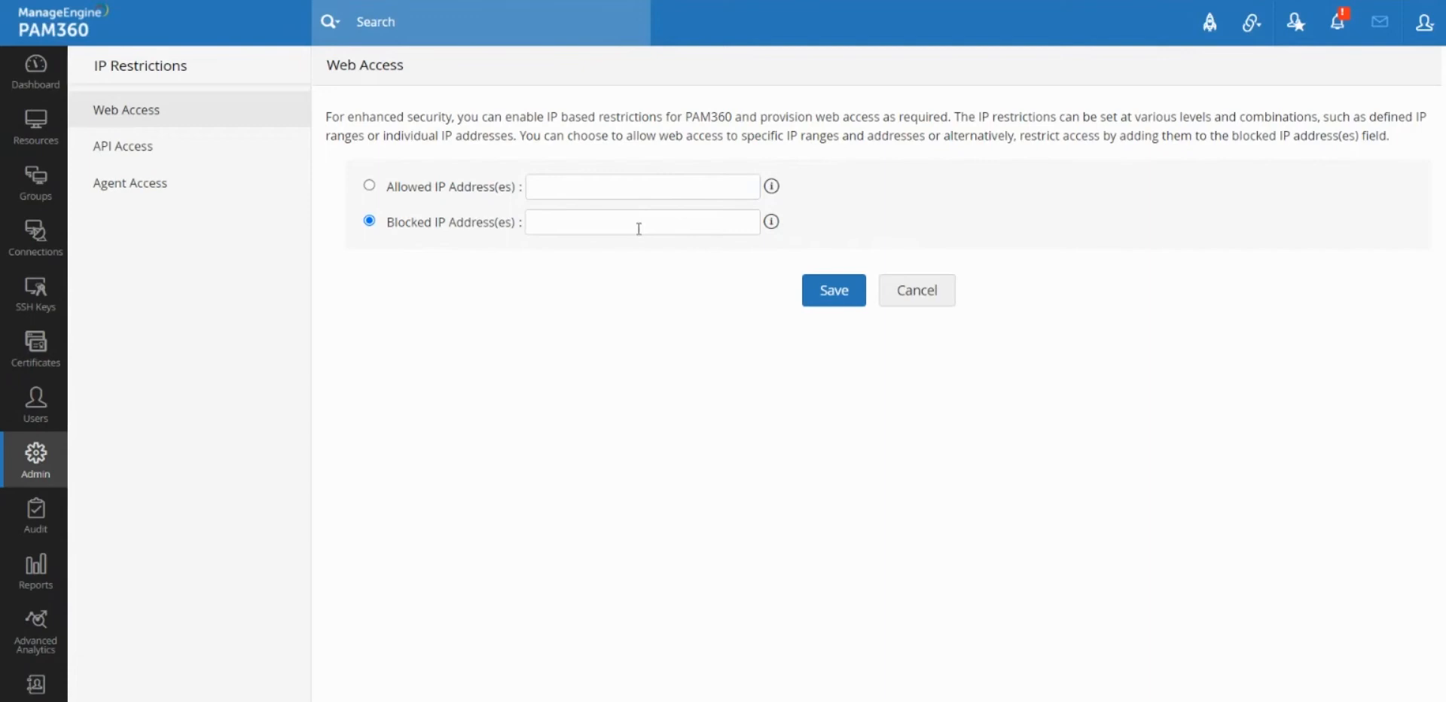
left_click(369, 185)
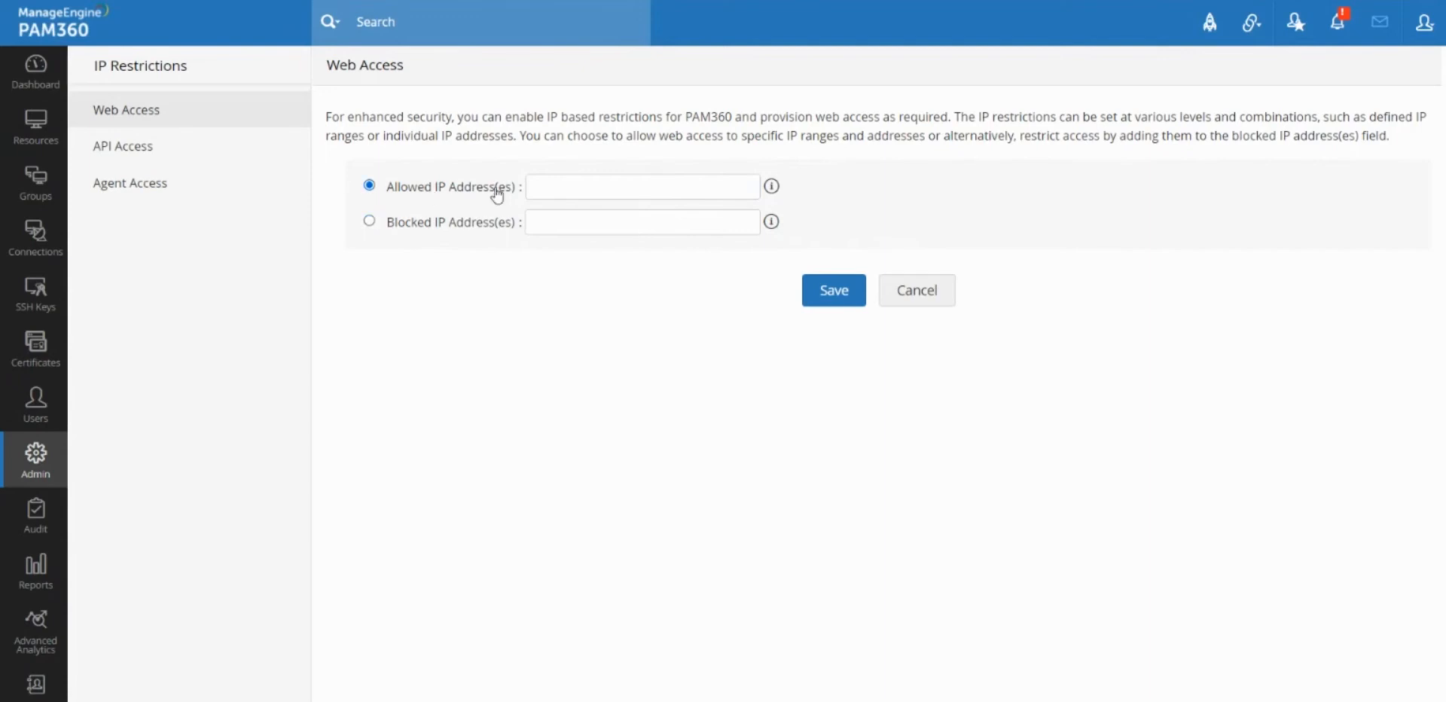
- Focus the Web Access Allowed IP Address(es) text field for entry
left_click(642, 186)
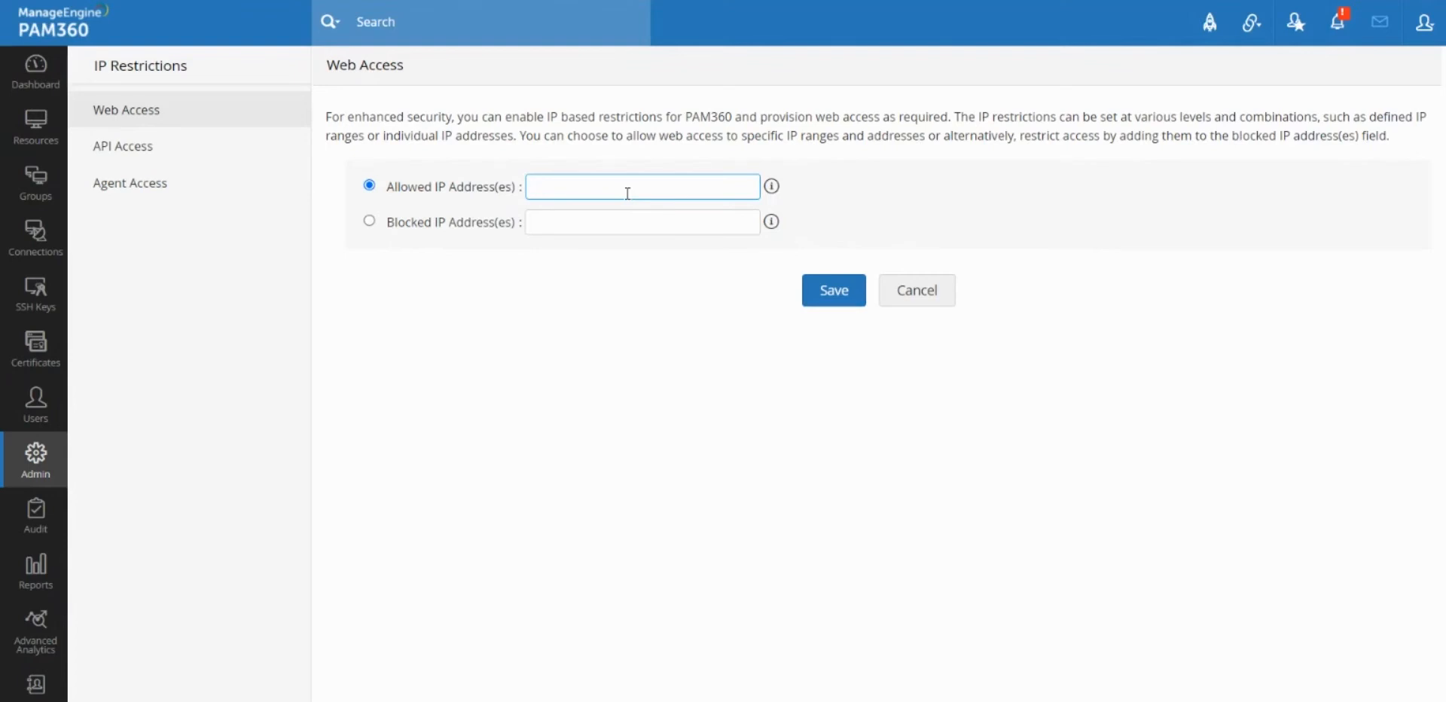
mouse_move(627, 208)
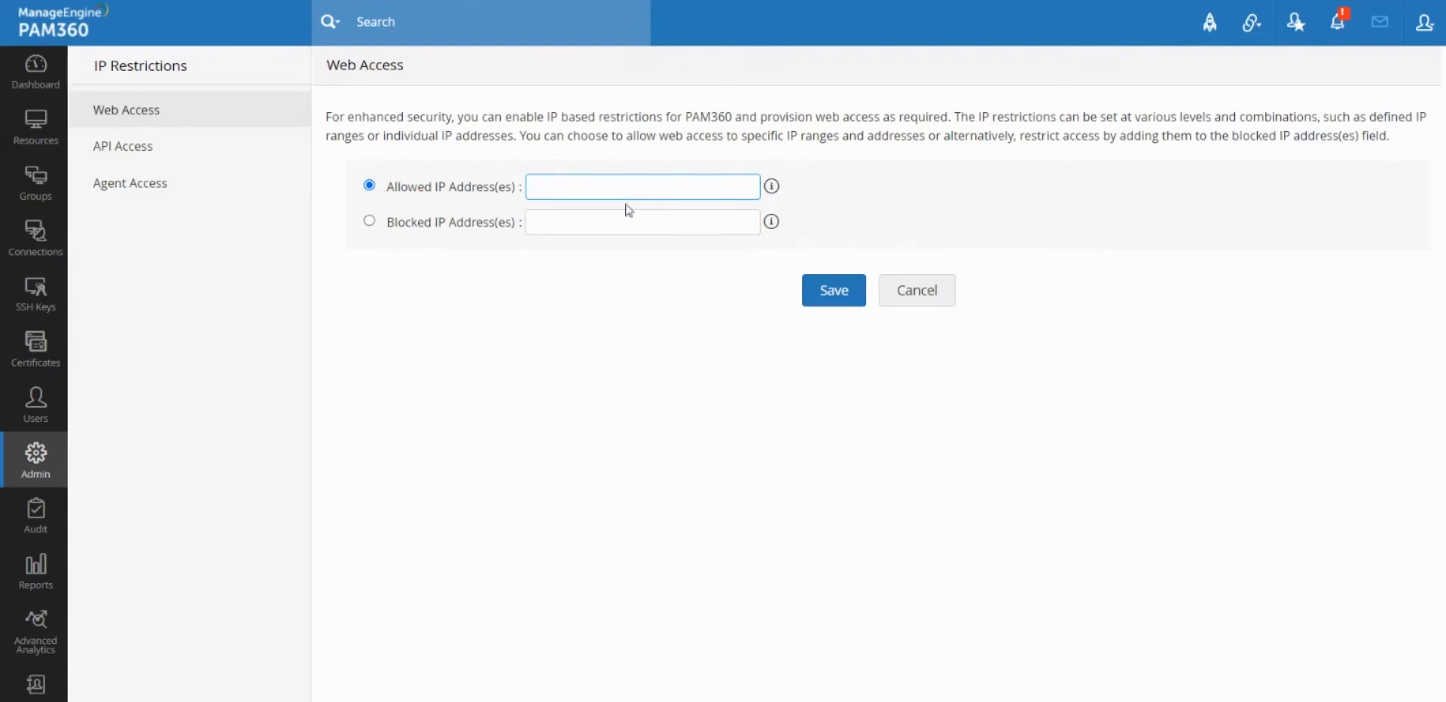
mouse_move(824, 309)
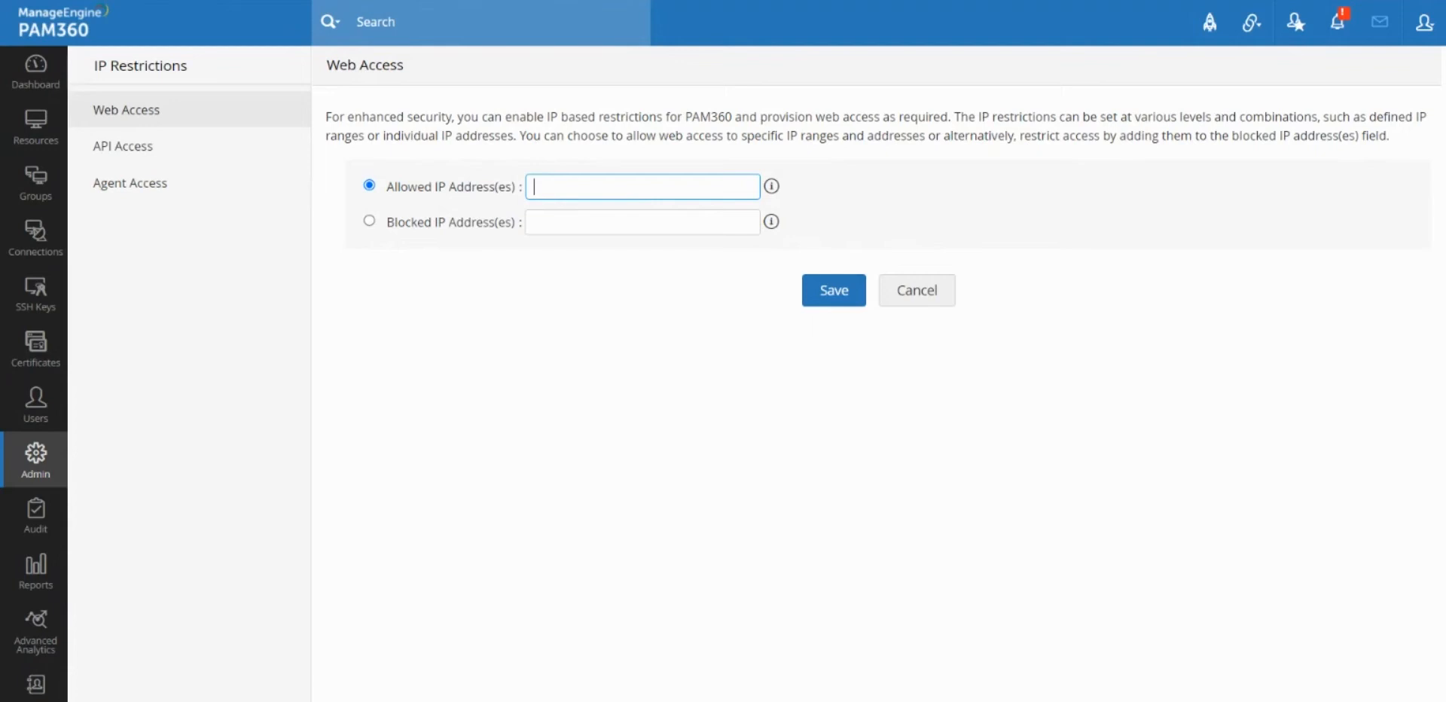
mouse_move(551, 175)
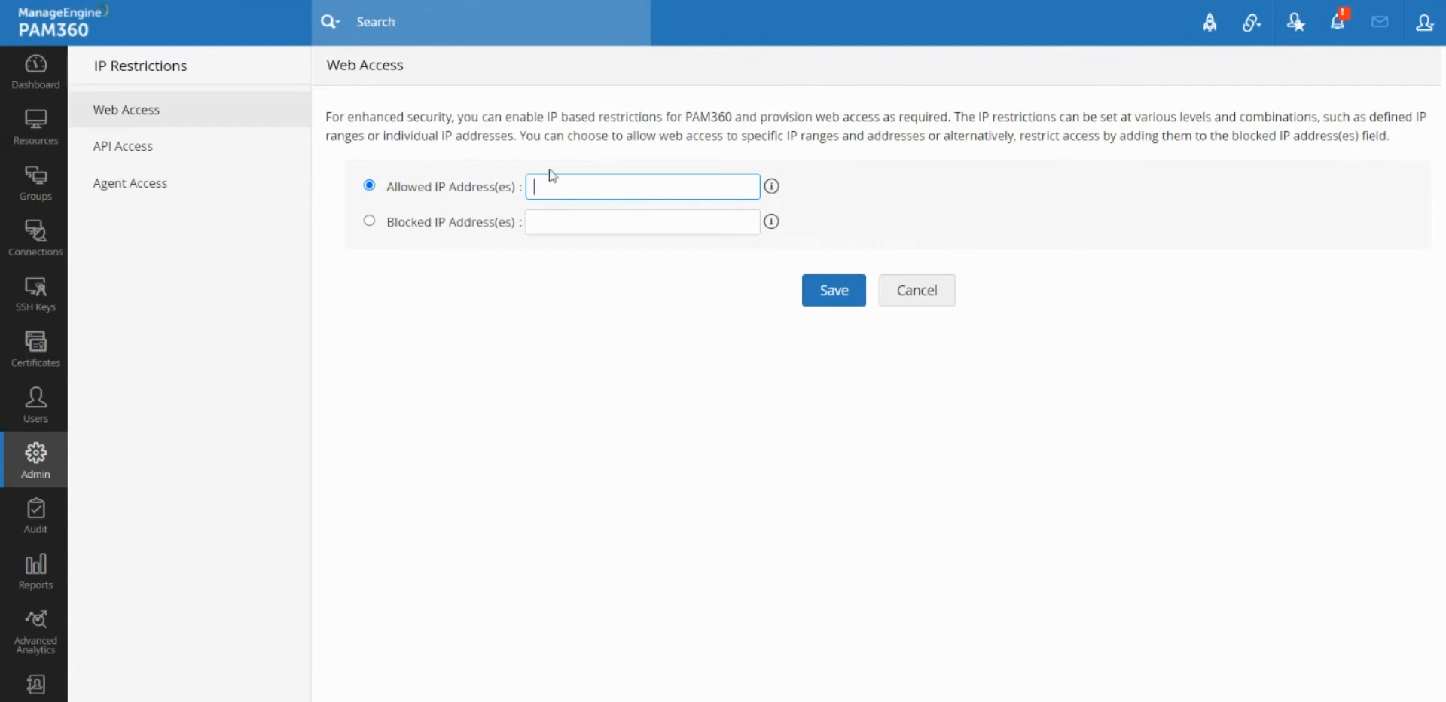
mouse_move(586, 194)
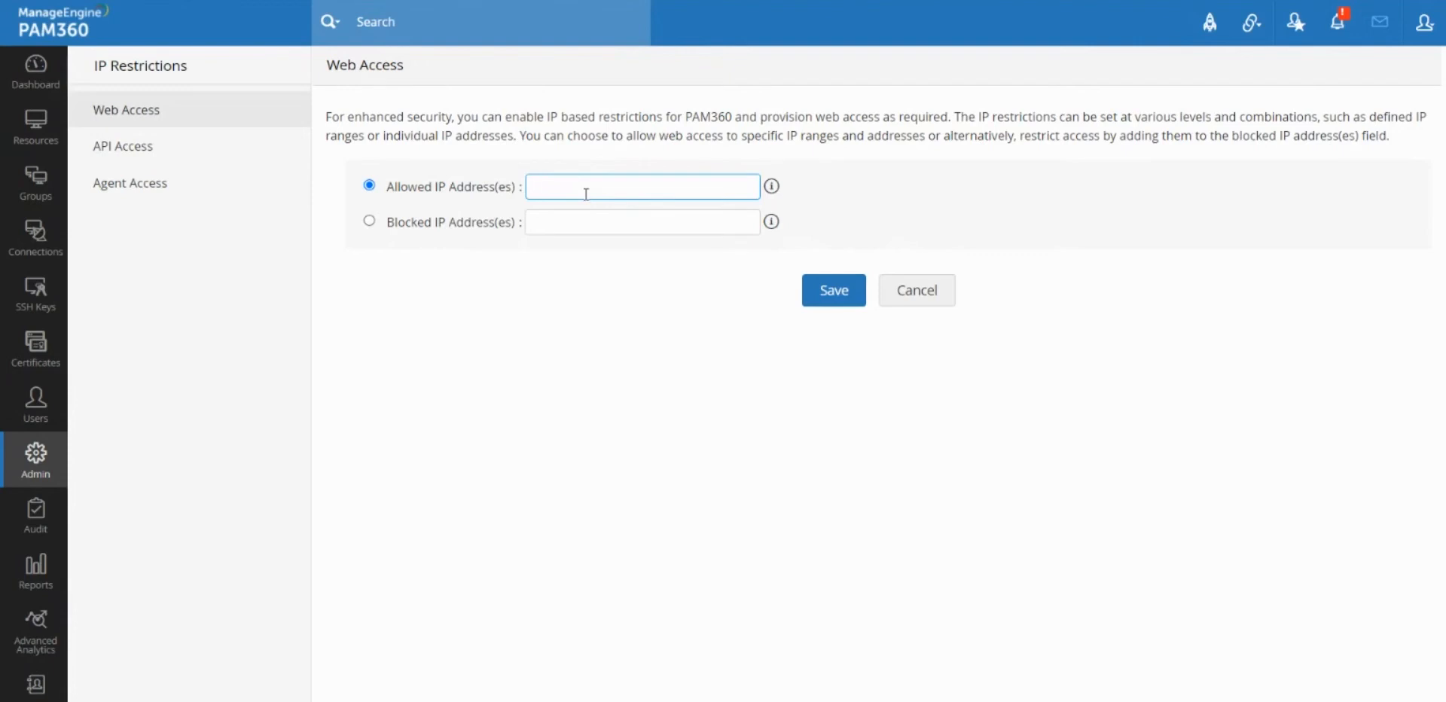
mouse_move(687, 253)
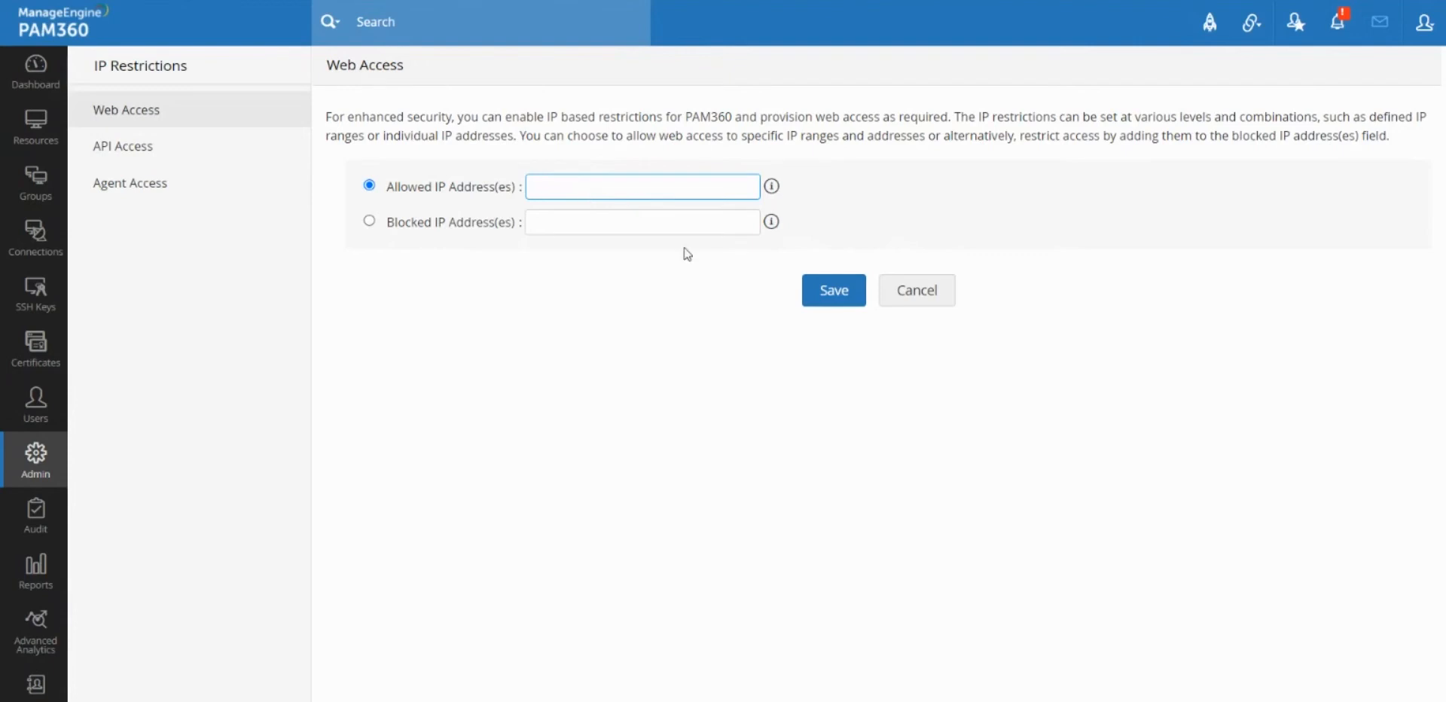
left_click(642, 186)
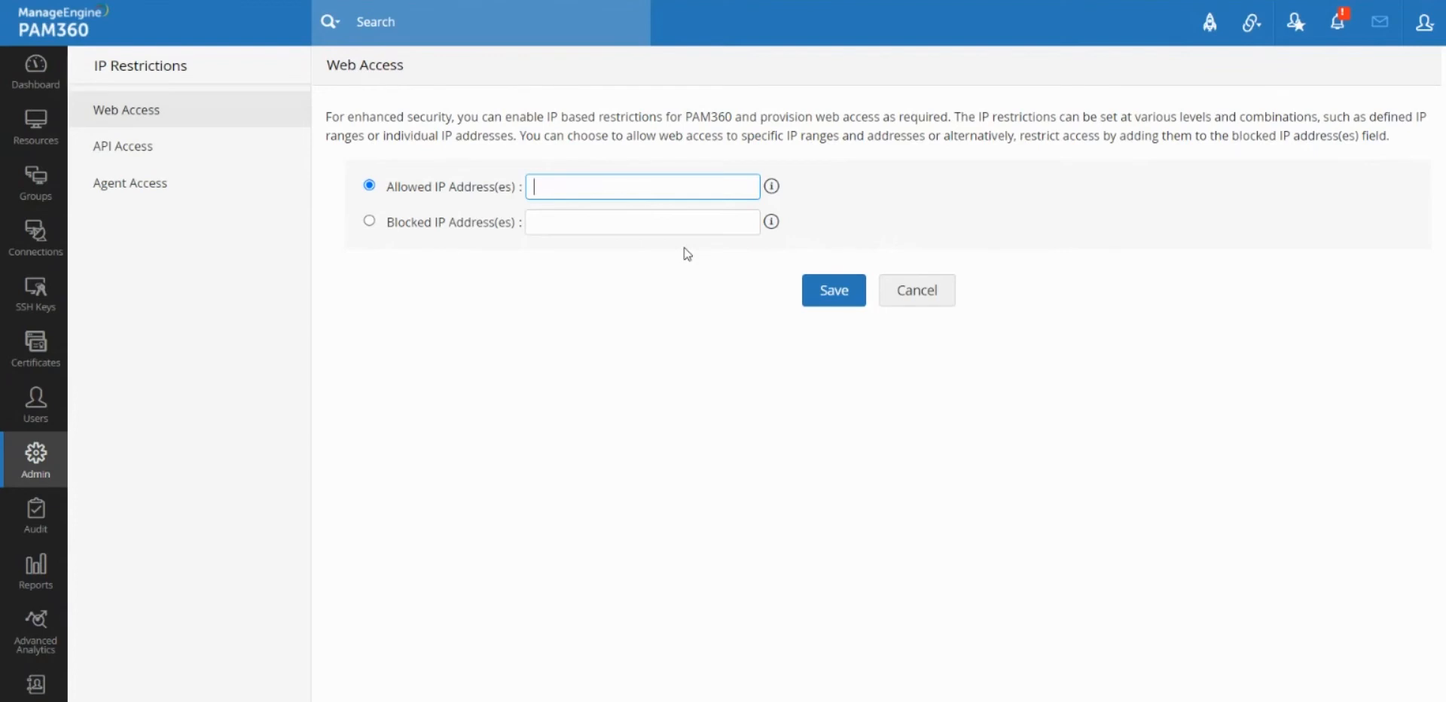
mouse_move(583, 194)
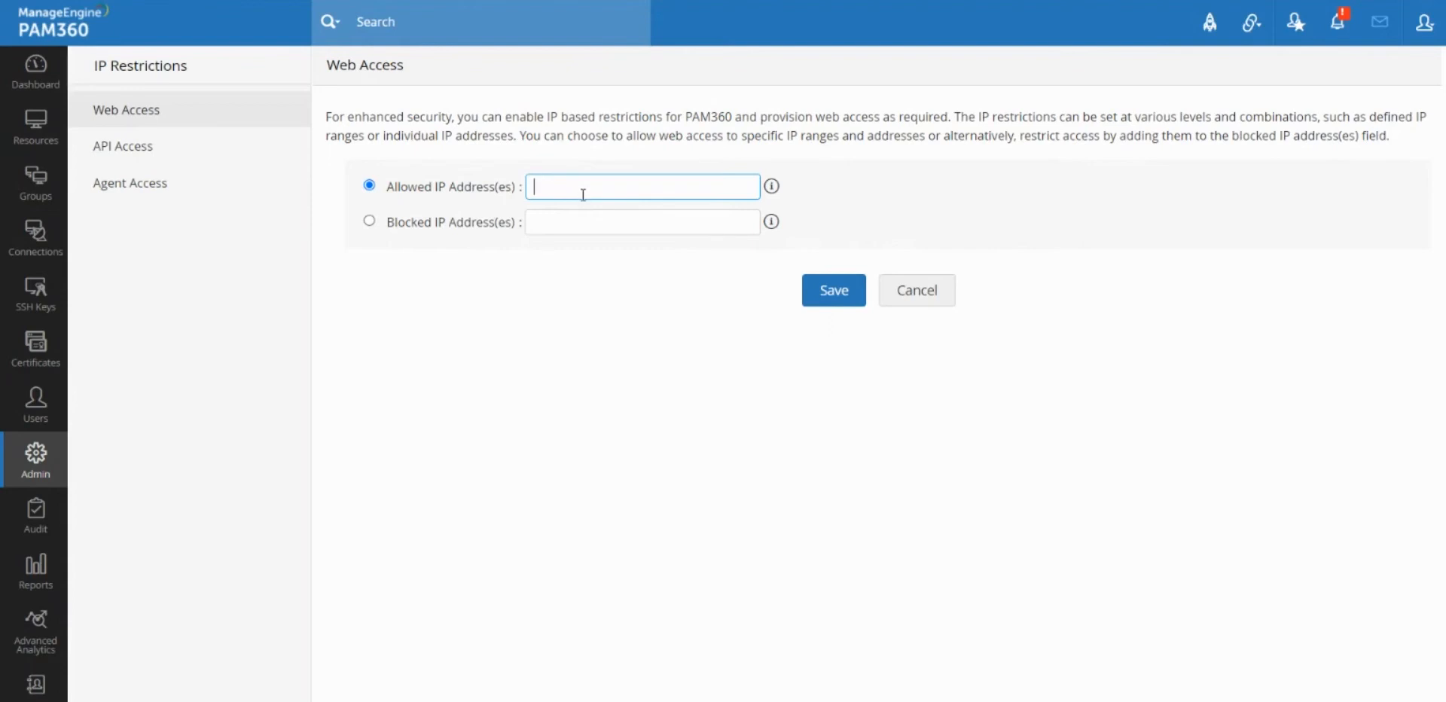
mouse_move(600, 213)
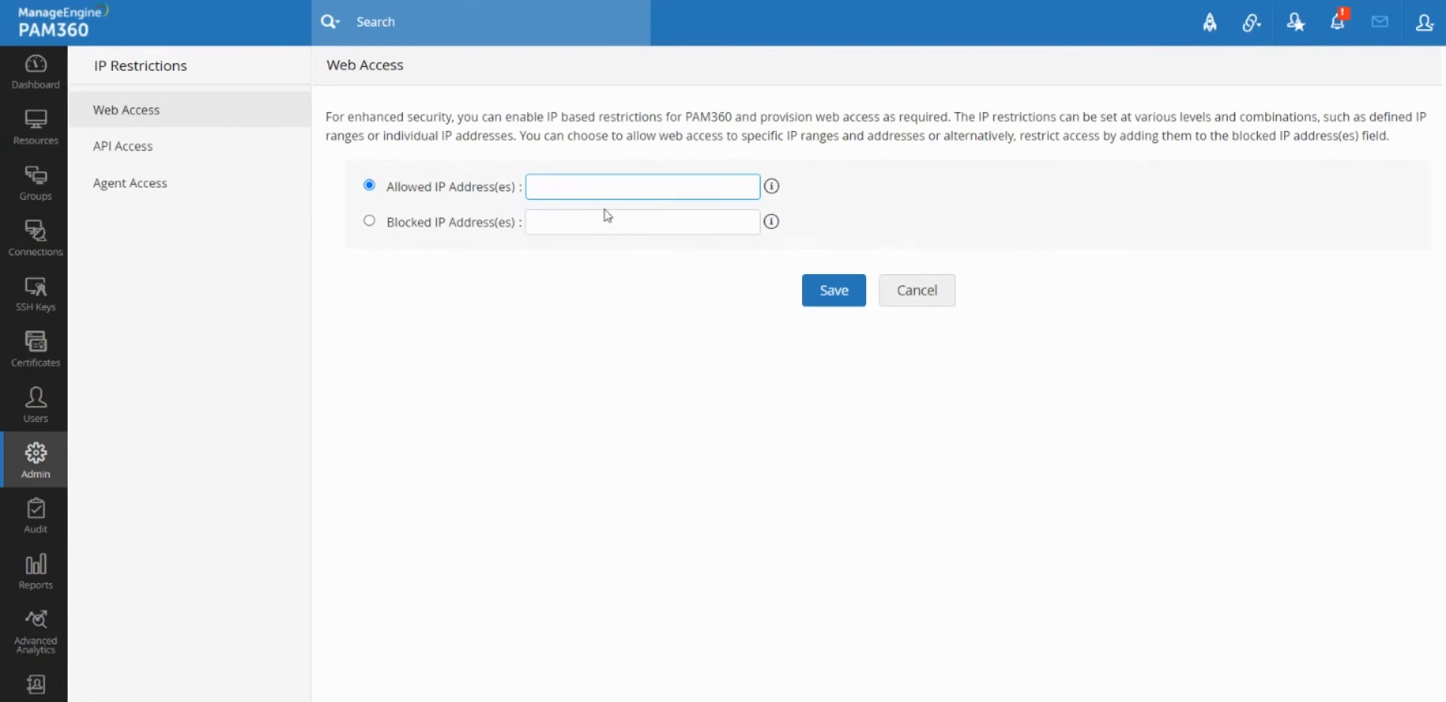
left_click(641, 187)
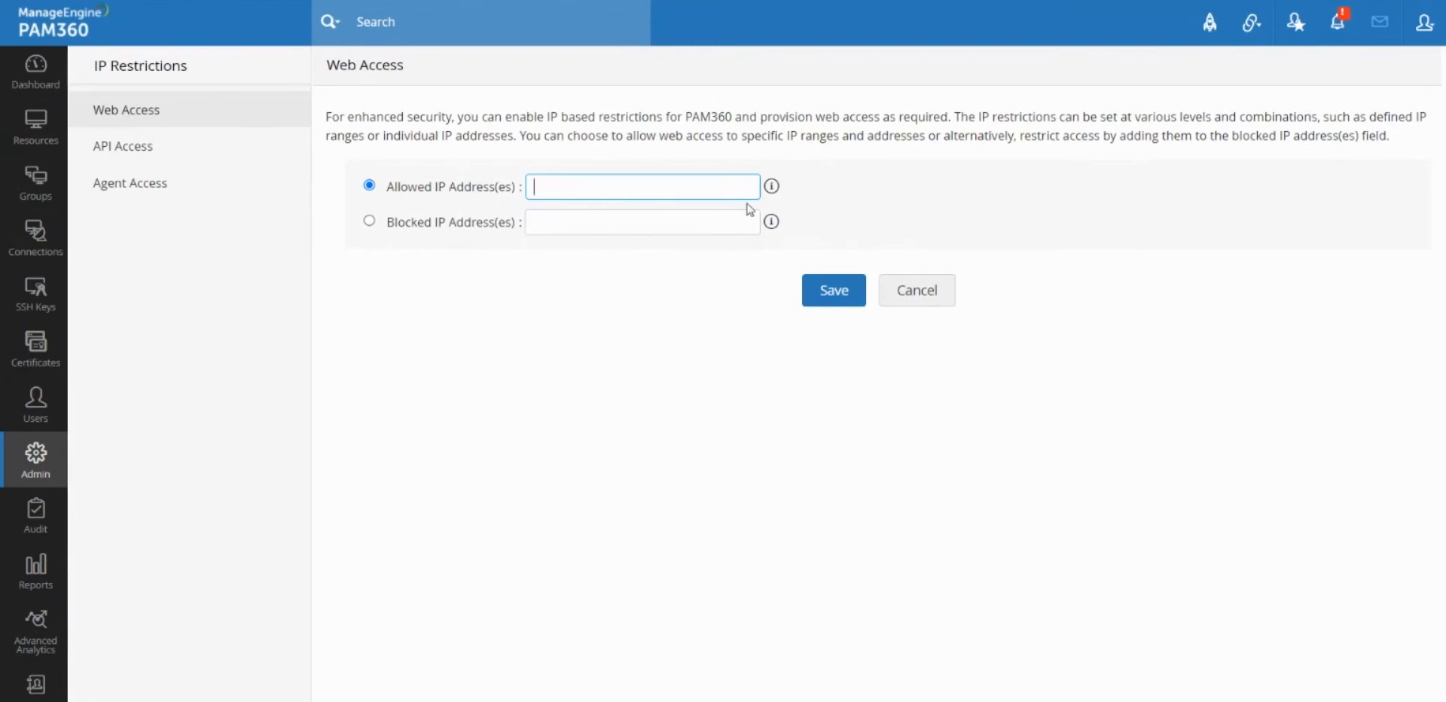
mouse_move(771, 192)
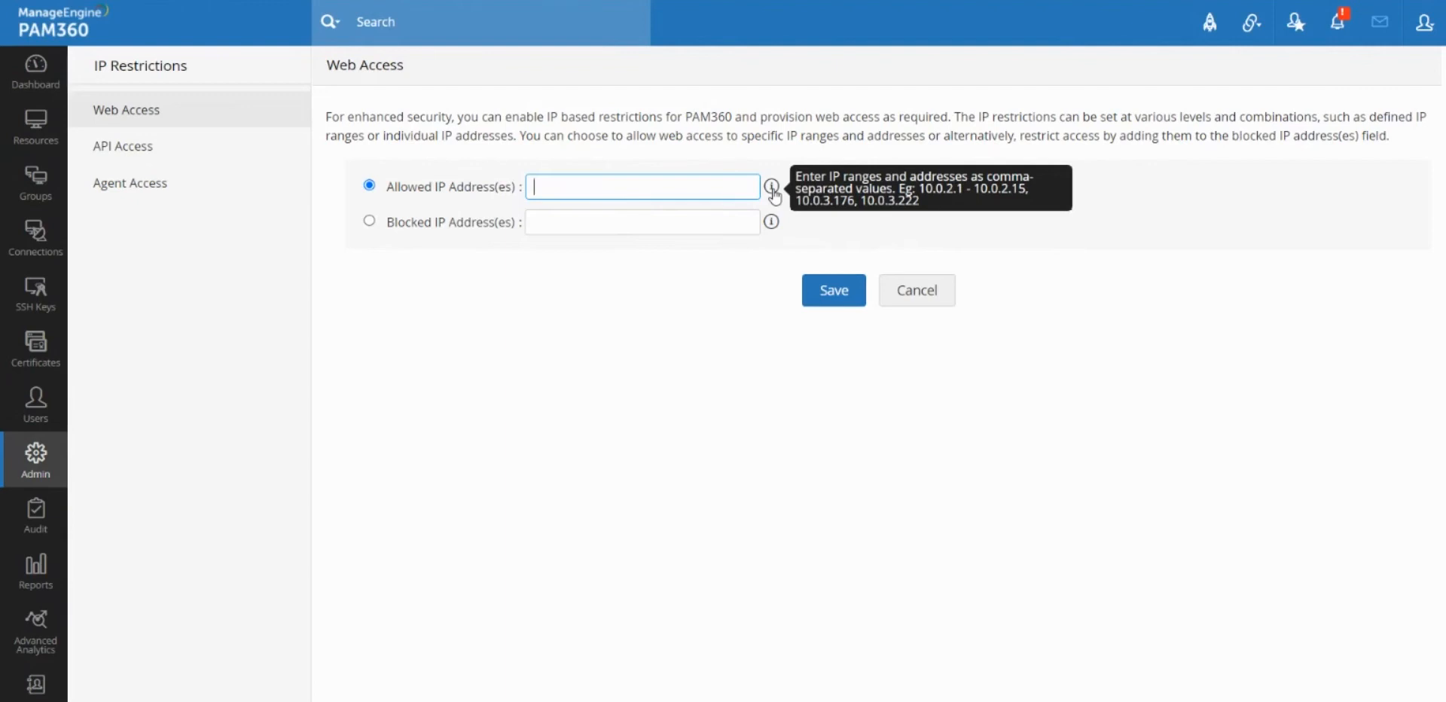
mouse_move(629, 192)
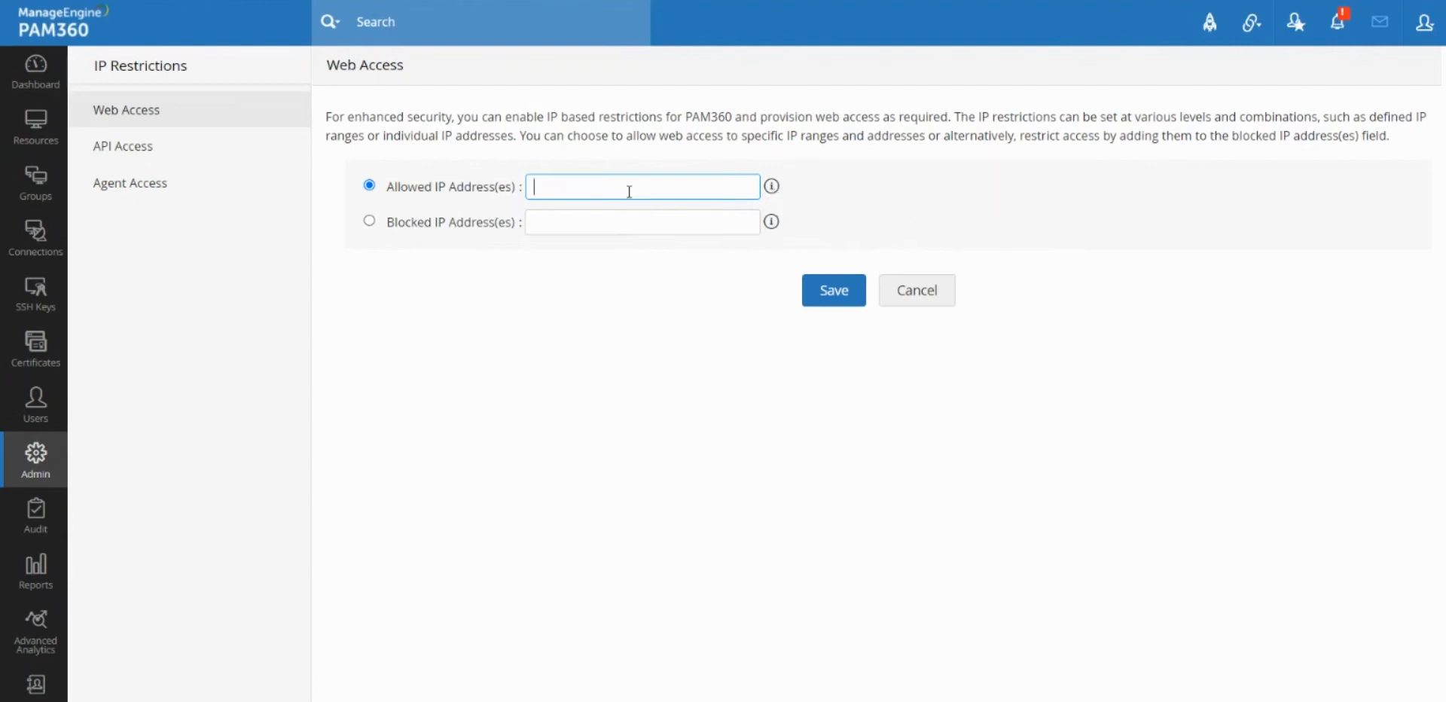
- Enter the range 10.1.1.1 - 10.1.1.99 in the Allowed IP Address(es) field
type("10.1.1")
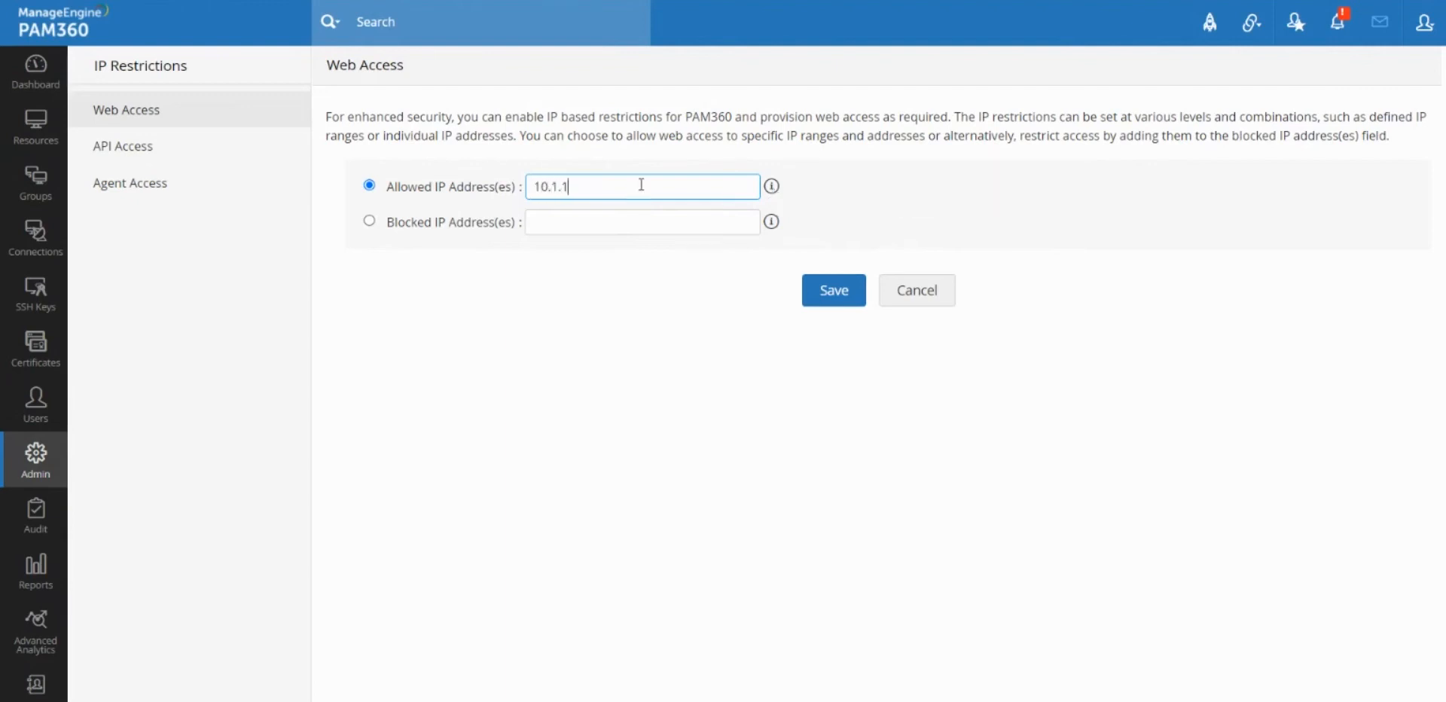
type(".1")
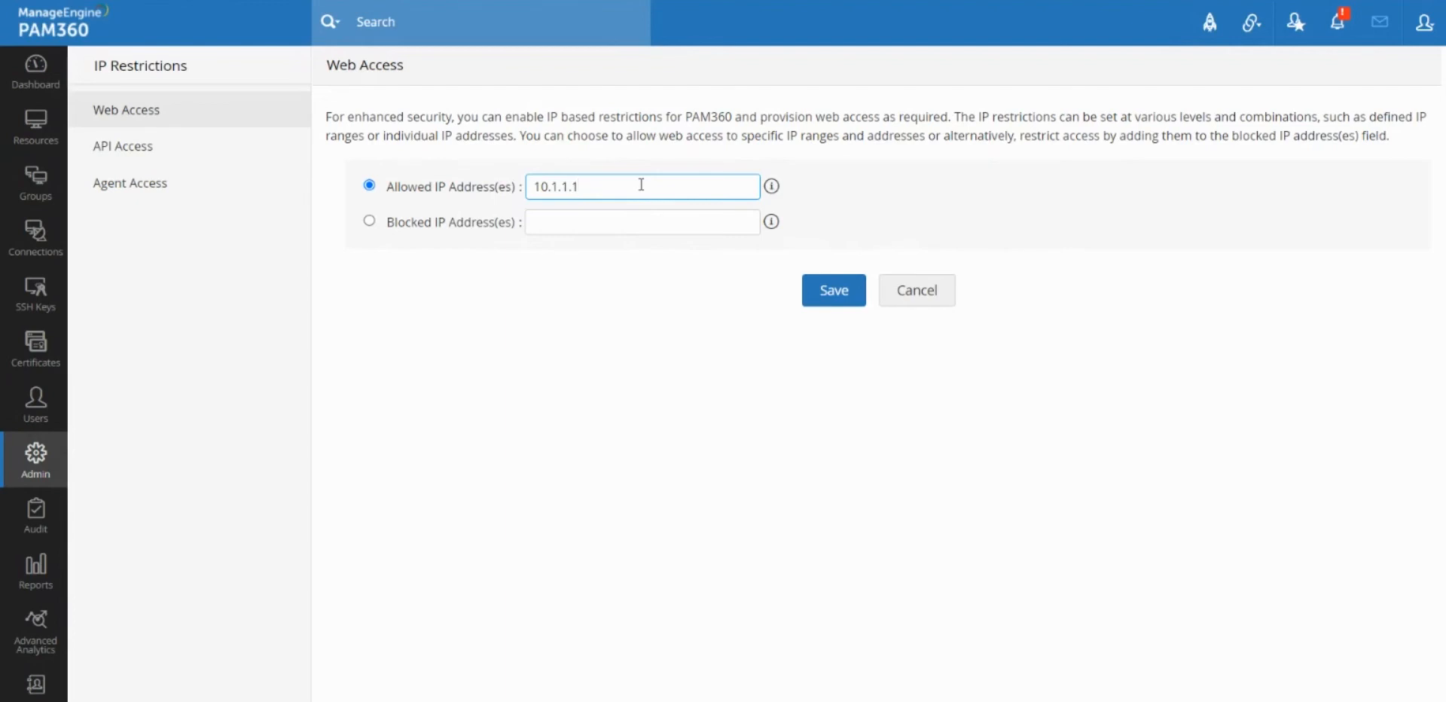
type("- 10")
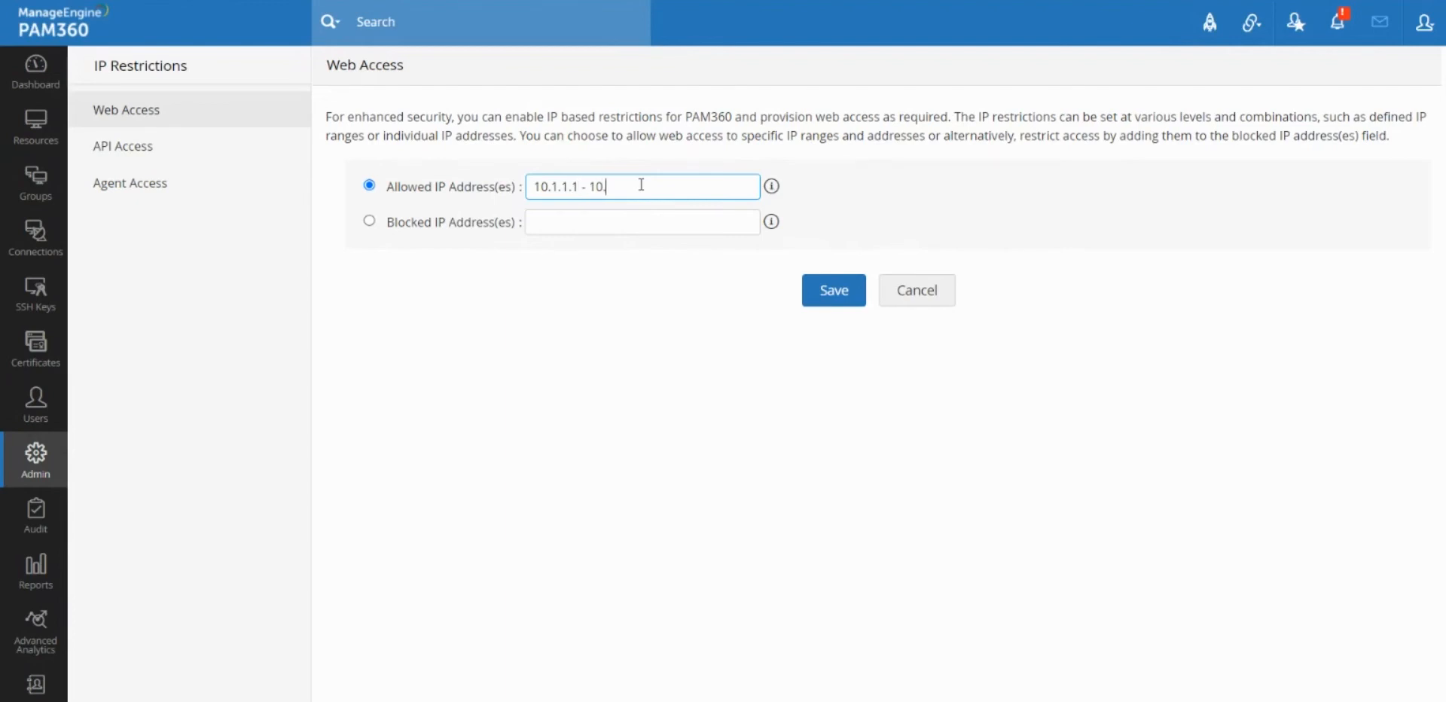
type("1.1.99")
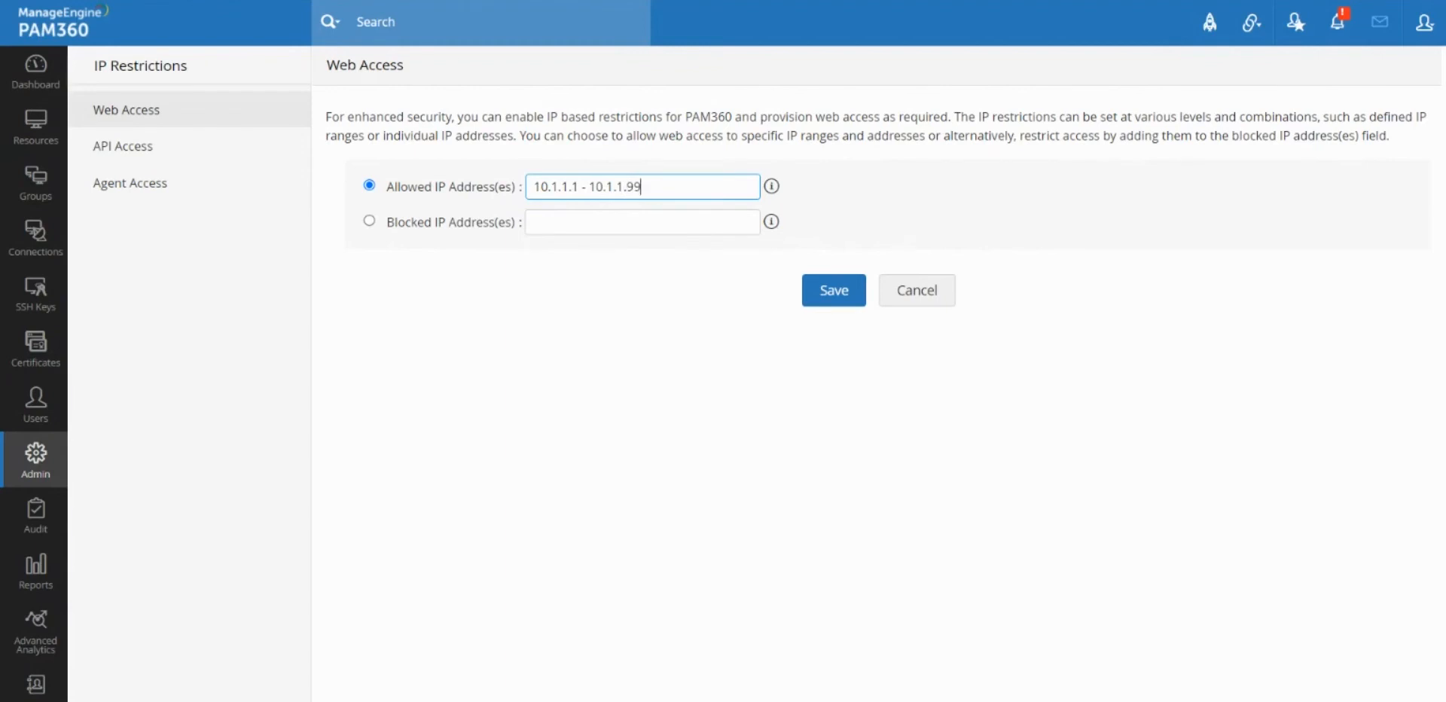
triple_click(642, 186)
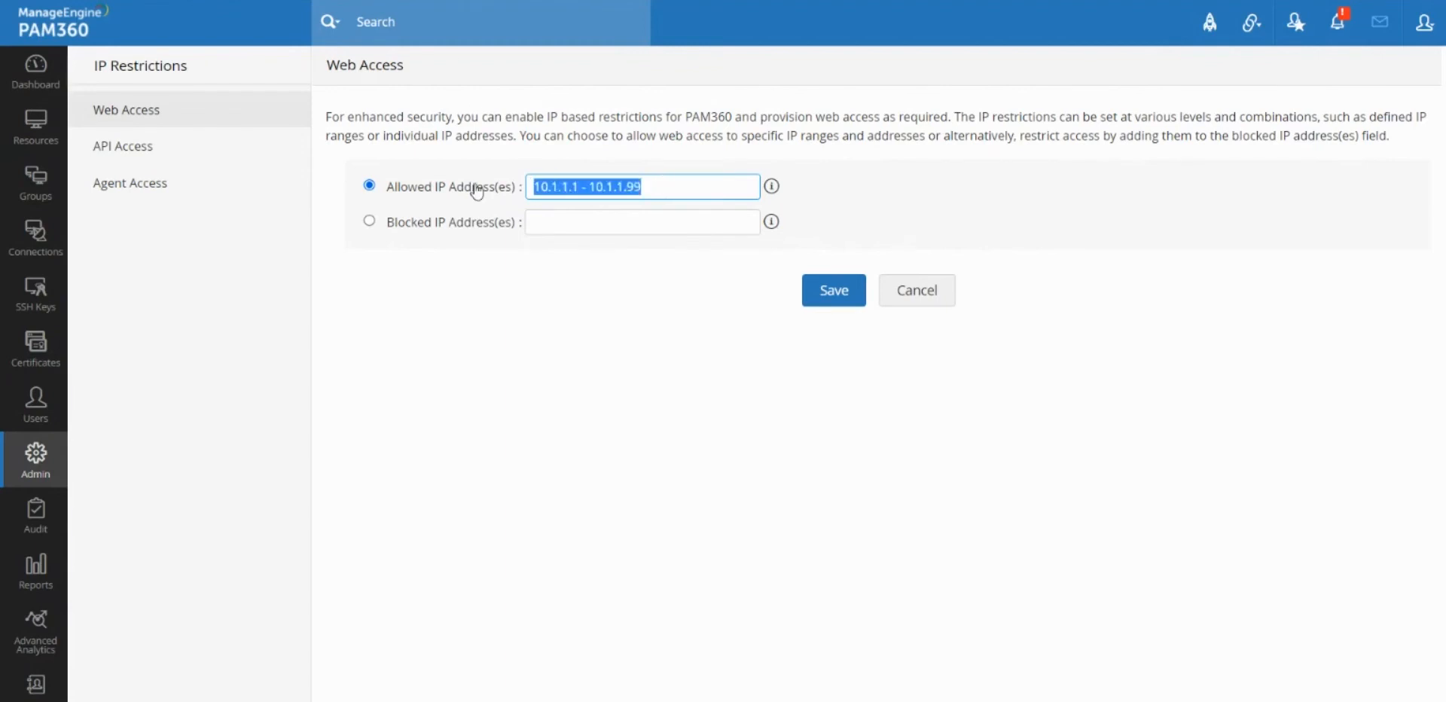
mouse_move(717, 194)
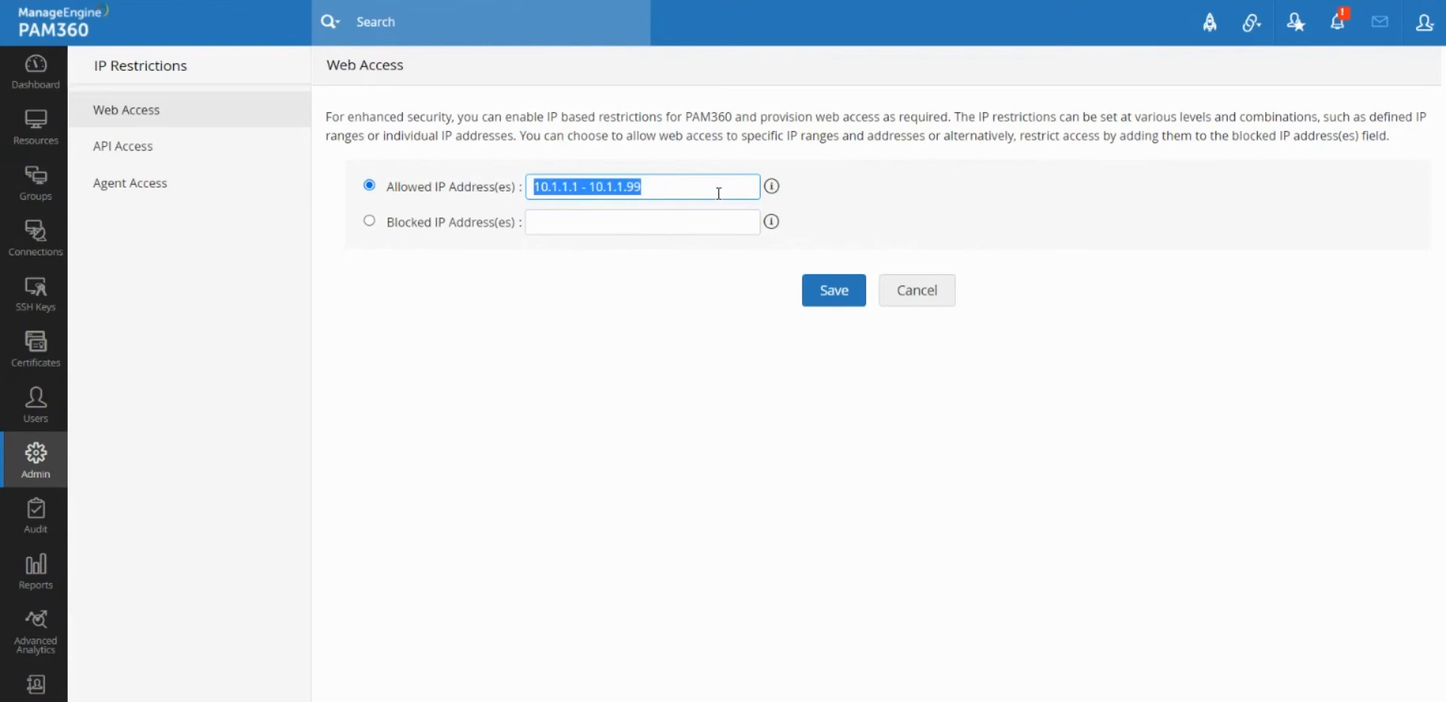
left_click(443, 186)
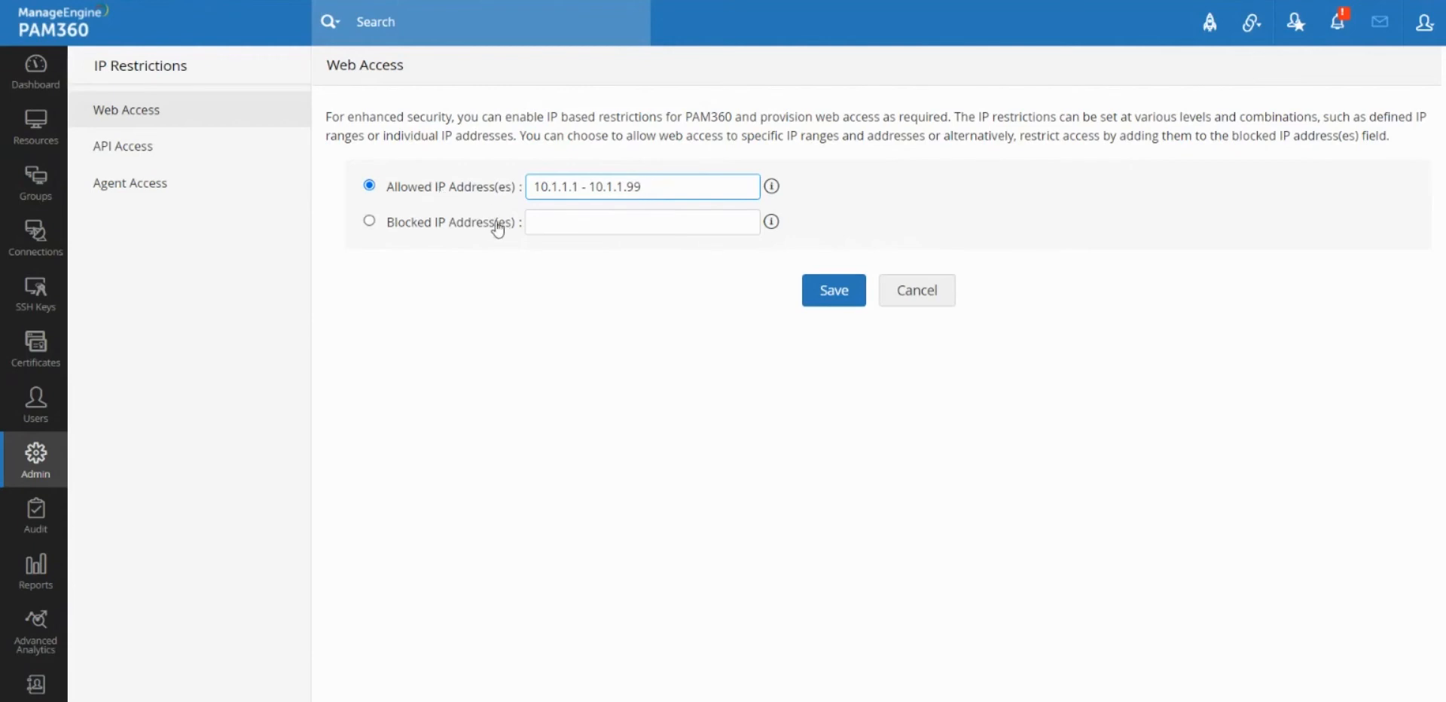
- Switch to API Access, select Allowed IP Address(es), and focus its field
left_click(122, 146)
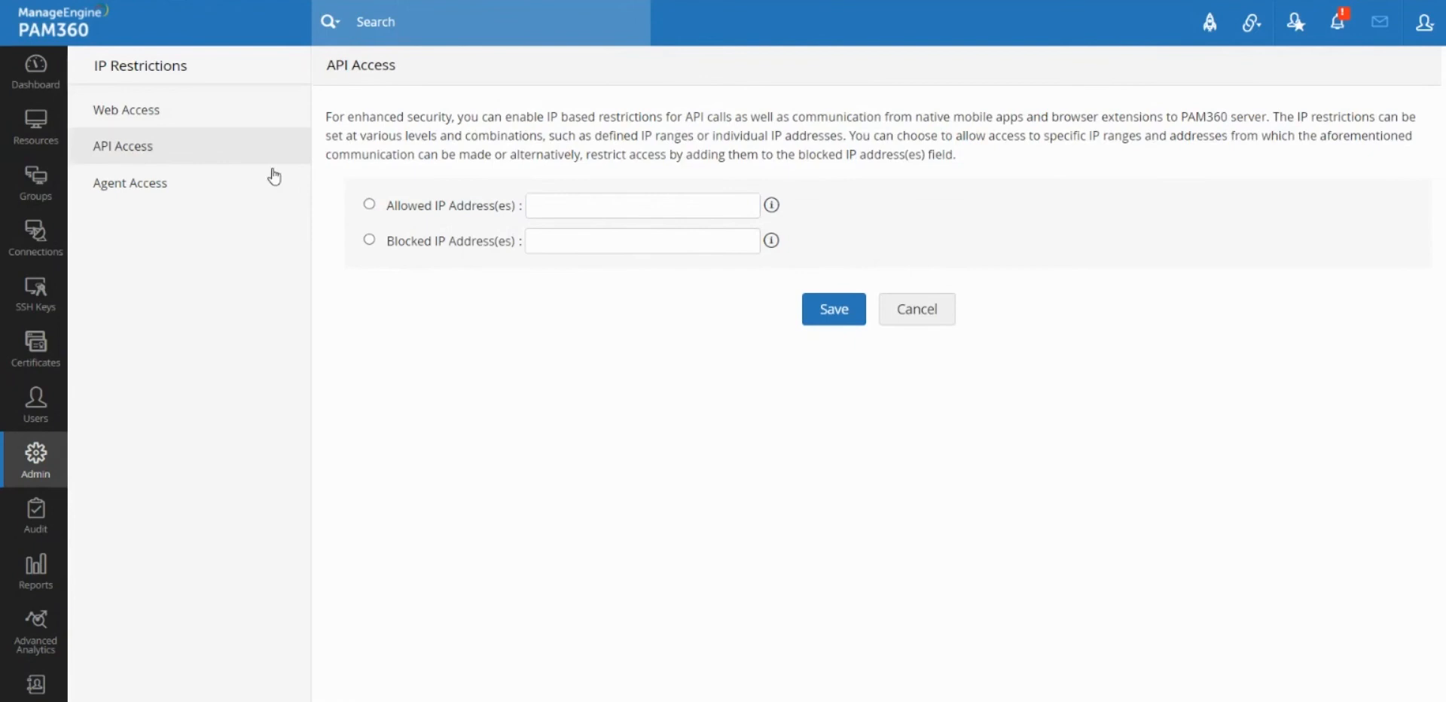
mouse_move(184, 176)
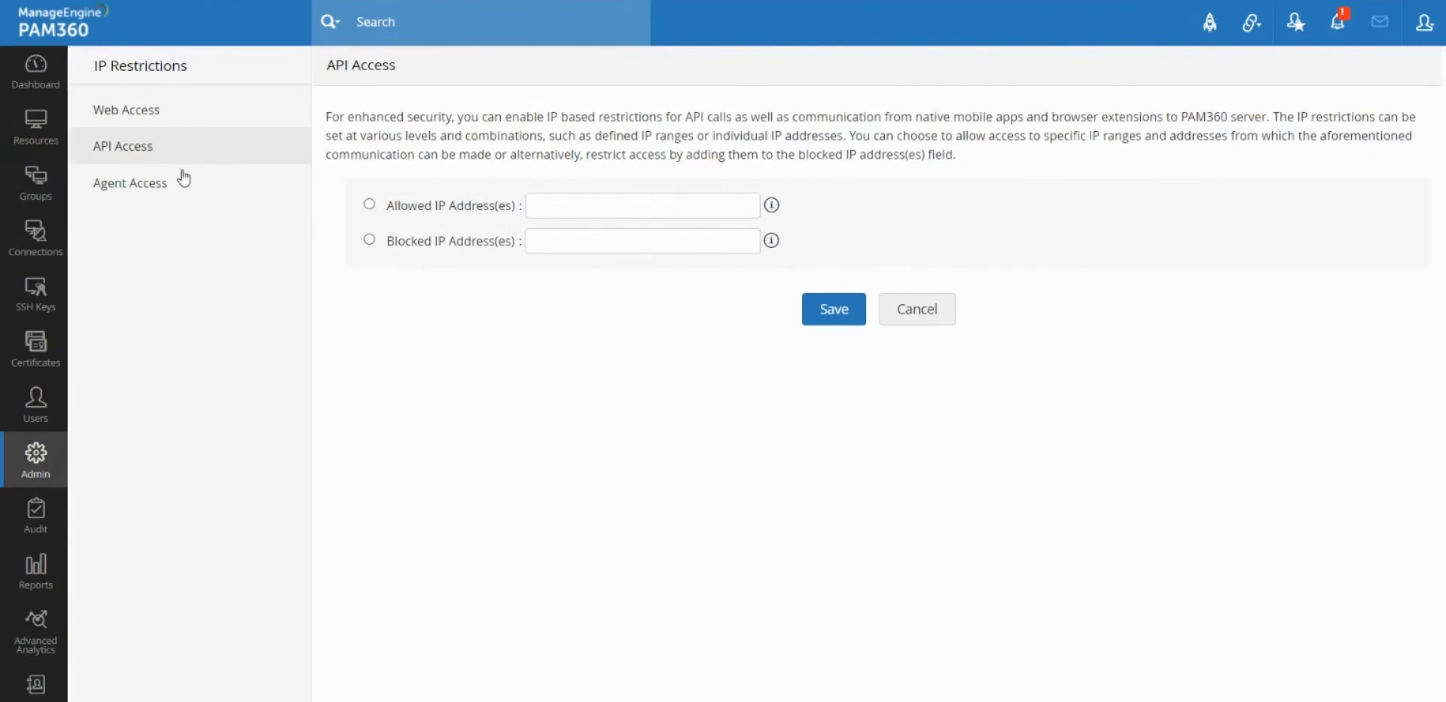
mouse_move(202, 156)
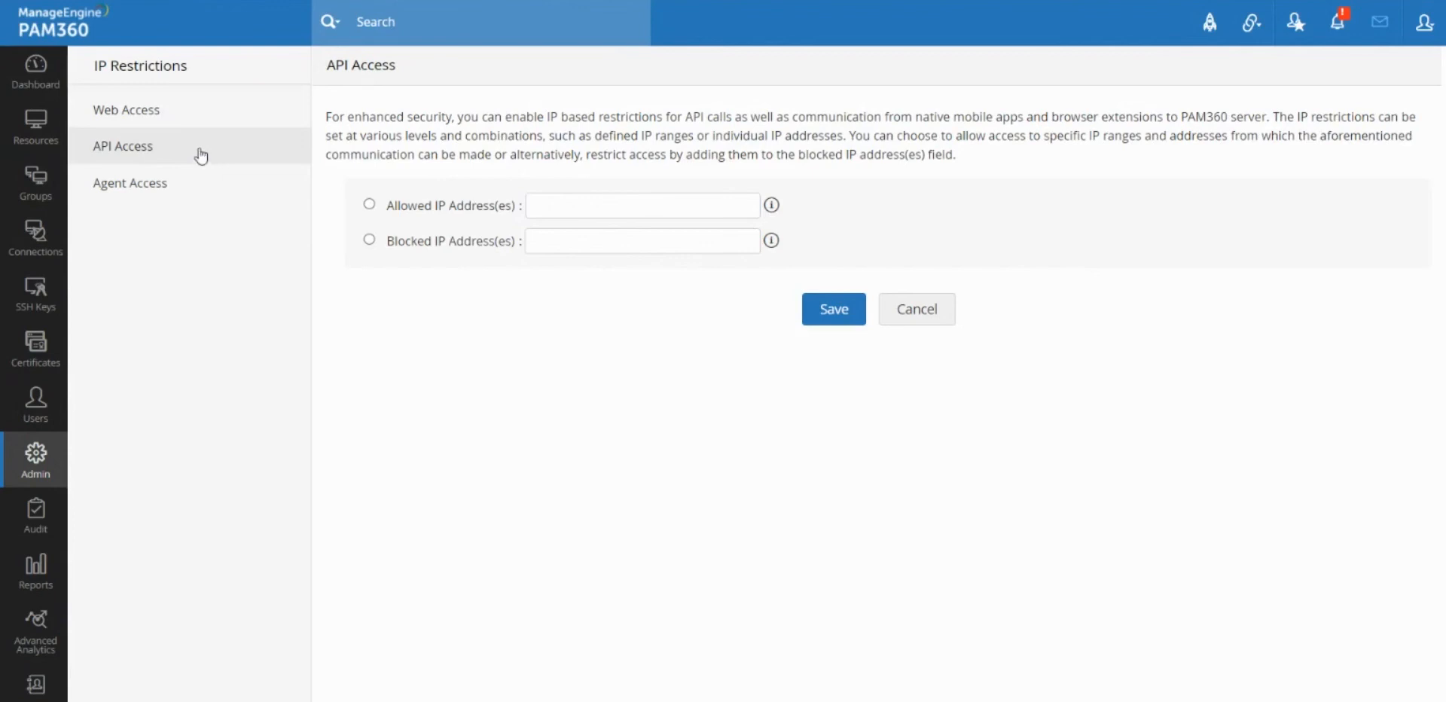
mouse_move(421, 221)
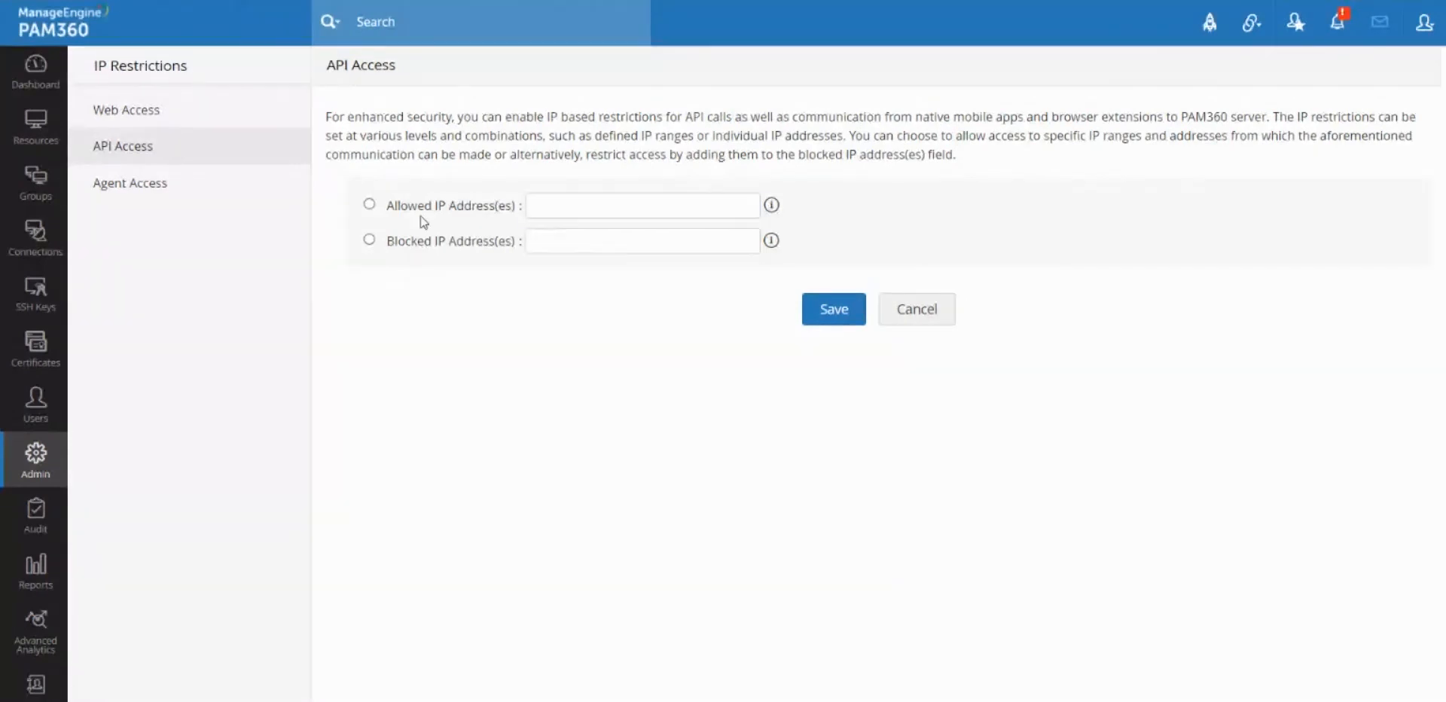
left_click(369, 204)
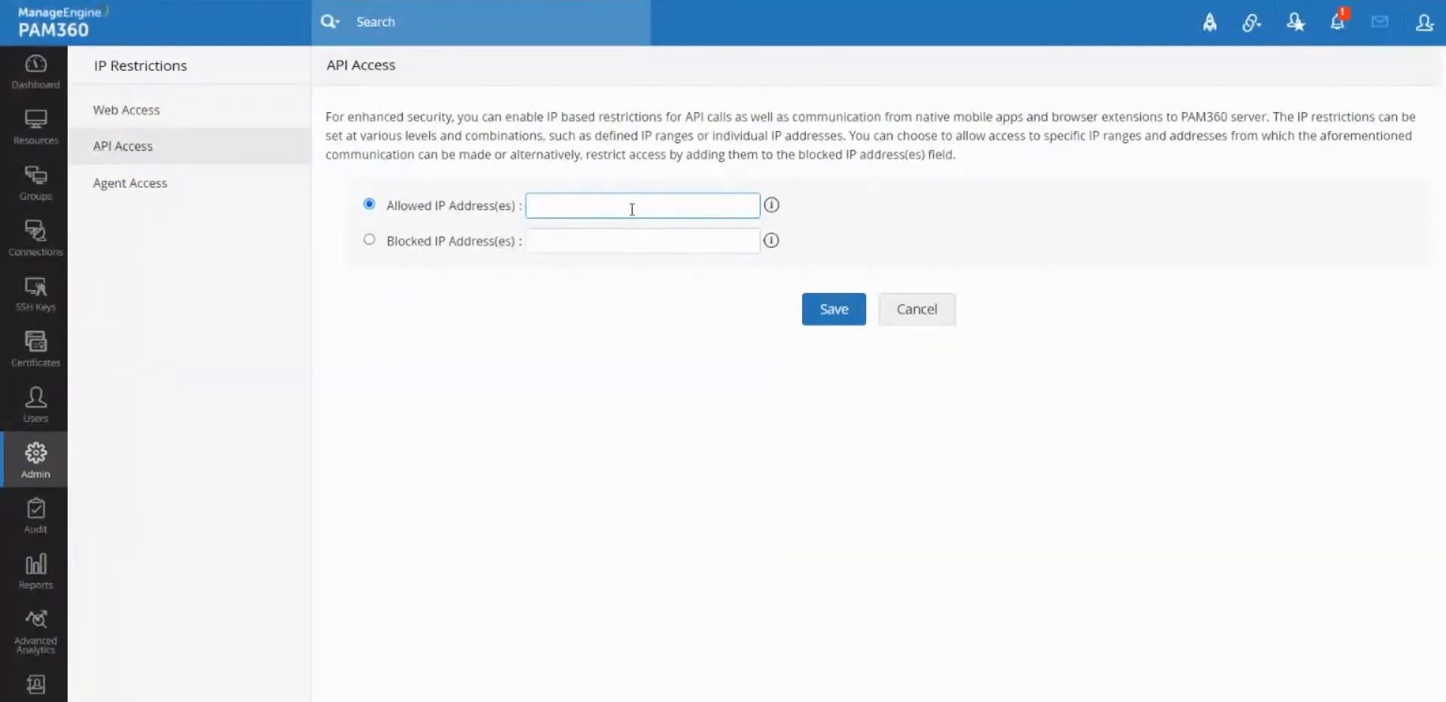
left_click(642, 205)
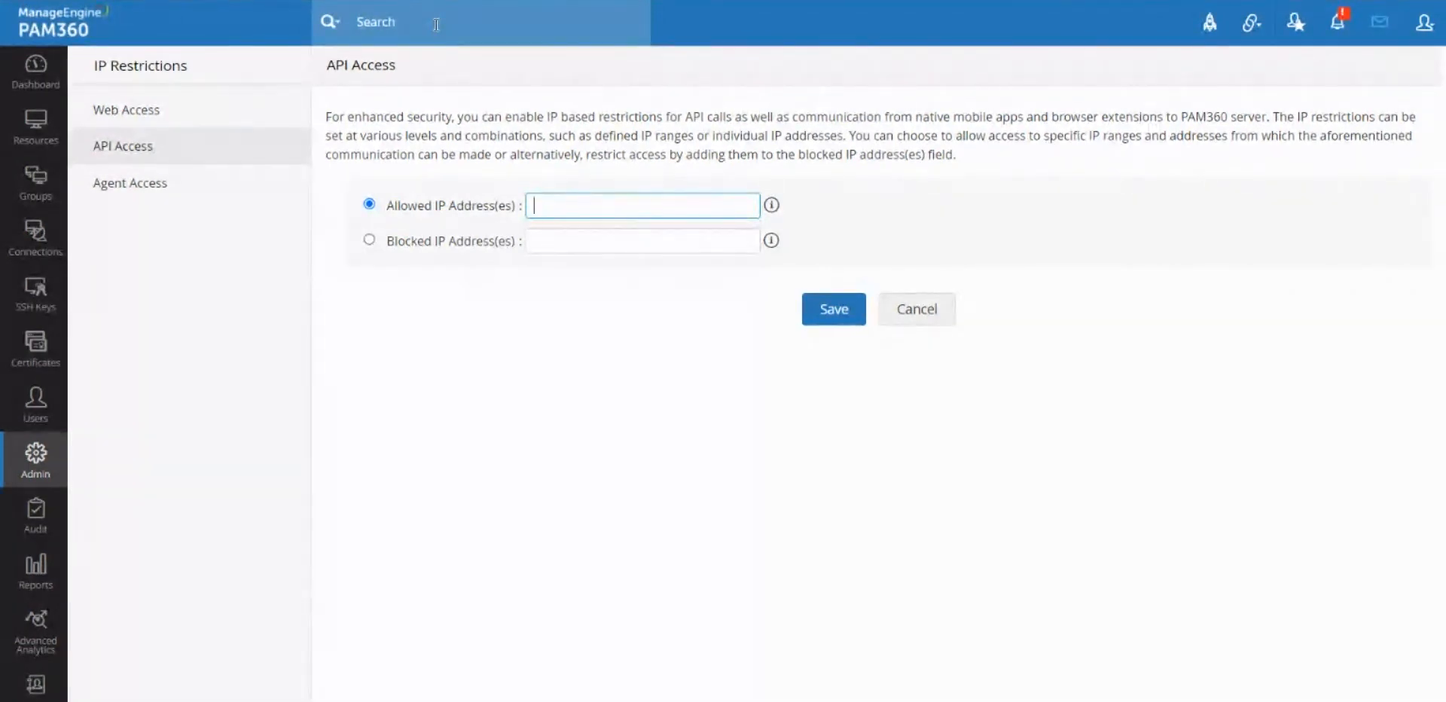
mouse_move(144, 55)
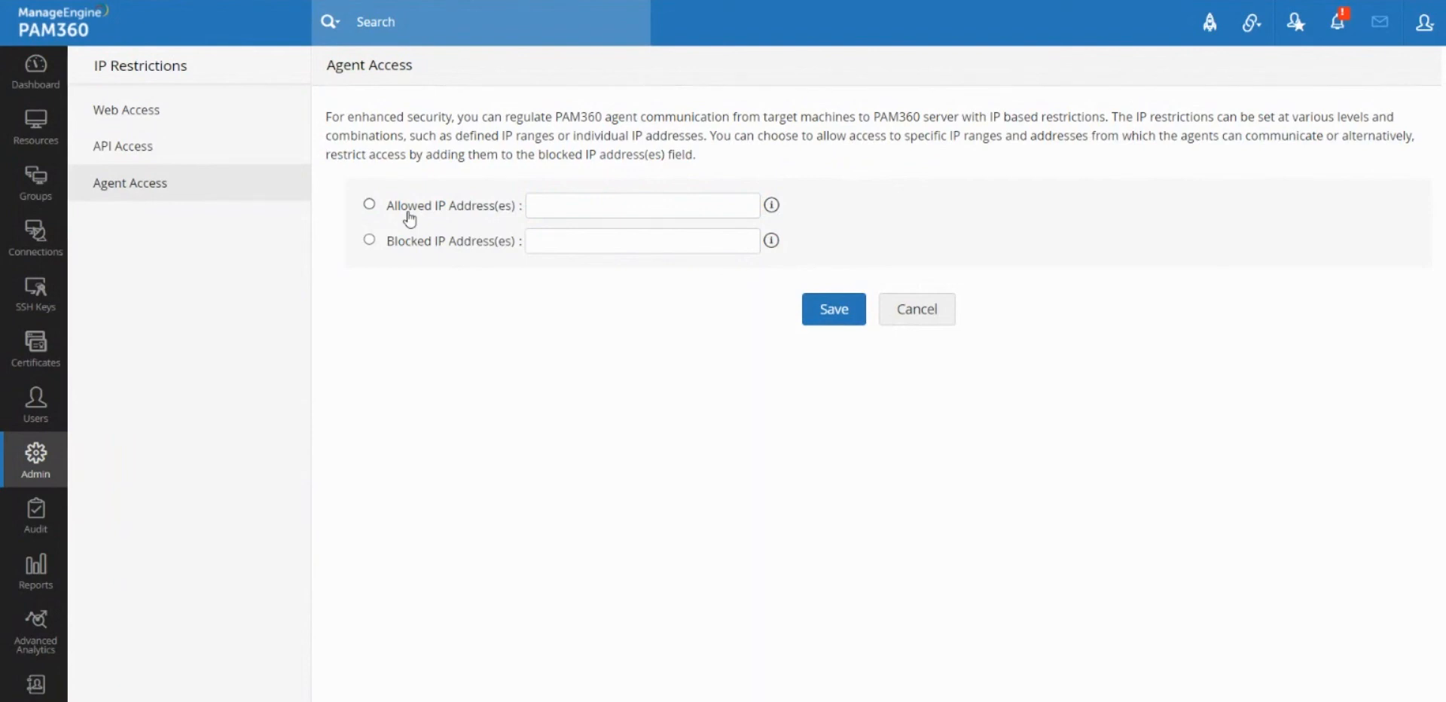
mouse_move(614, 216)
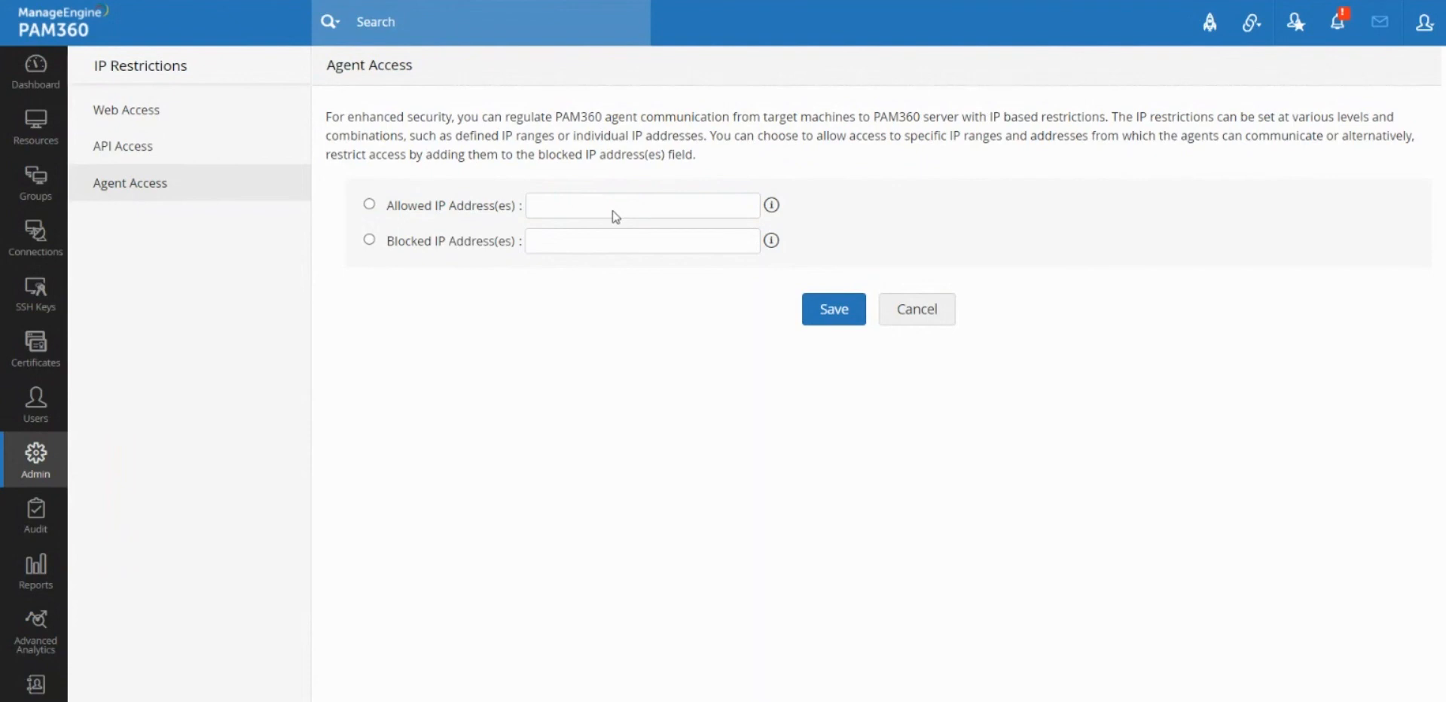
mouse_move(619, 46)
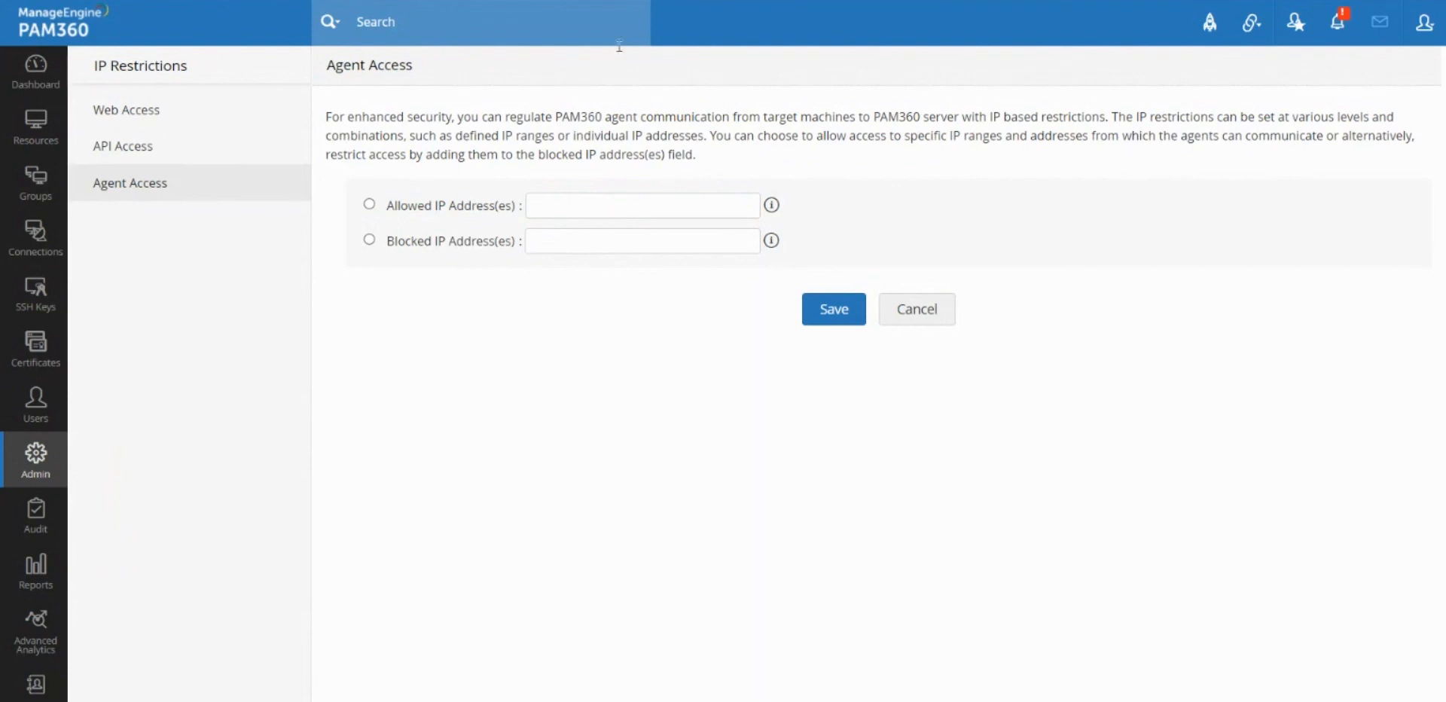
mouse_move(445, 213)
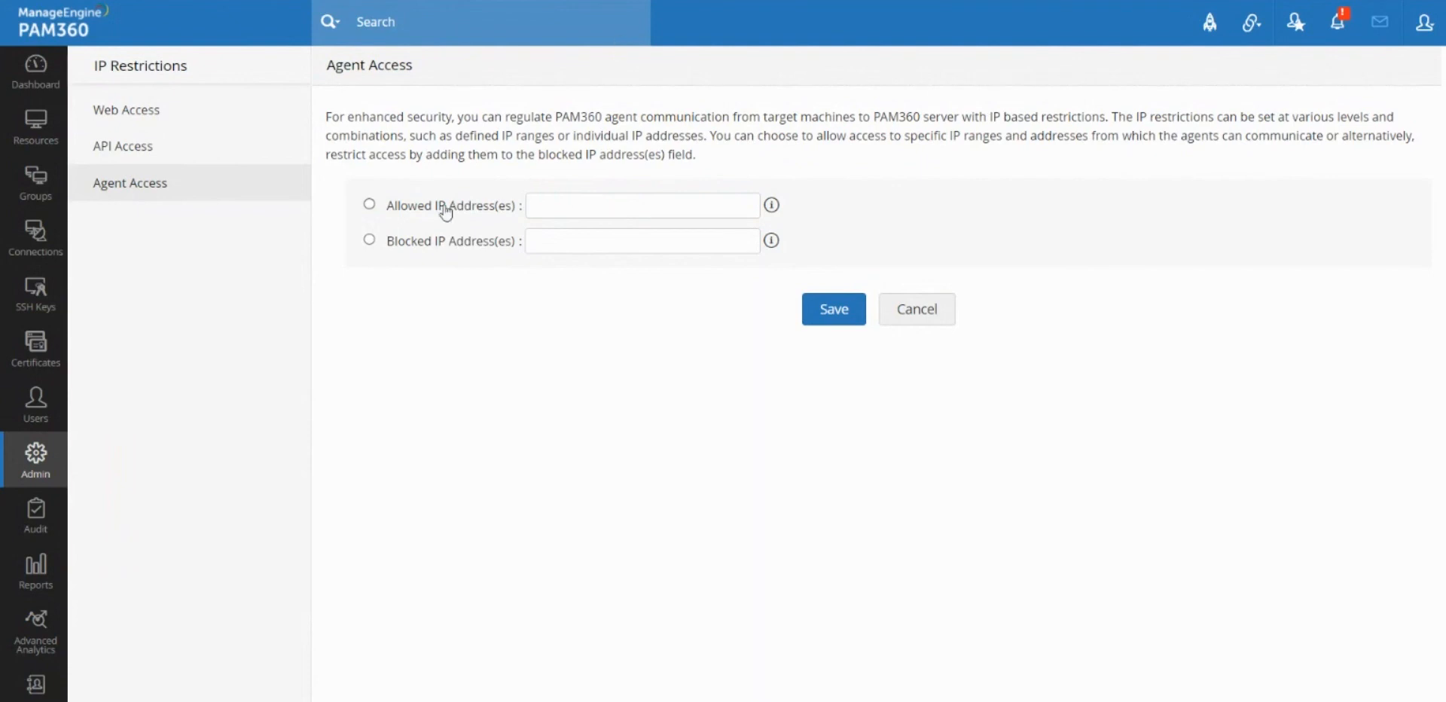
mouse_move(399, 217)
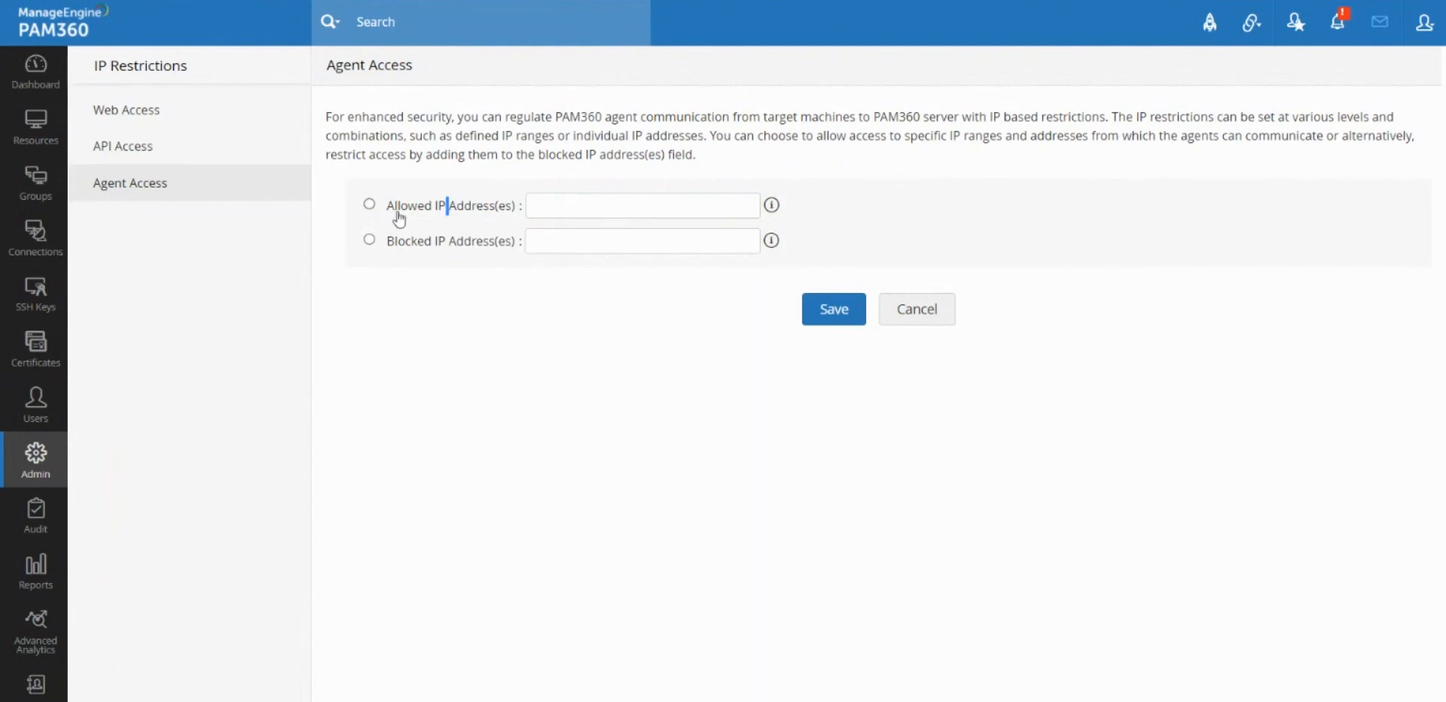
- Select Allowed IP Address(es) for Agent Access
left_click(369, 204)
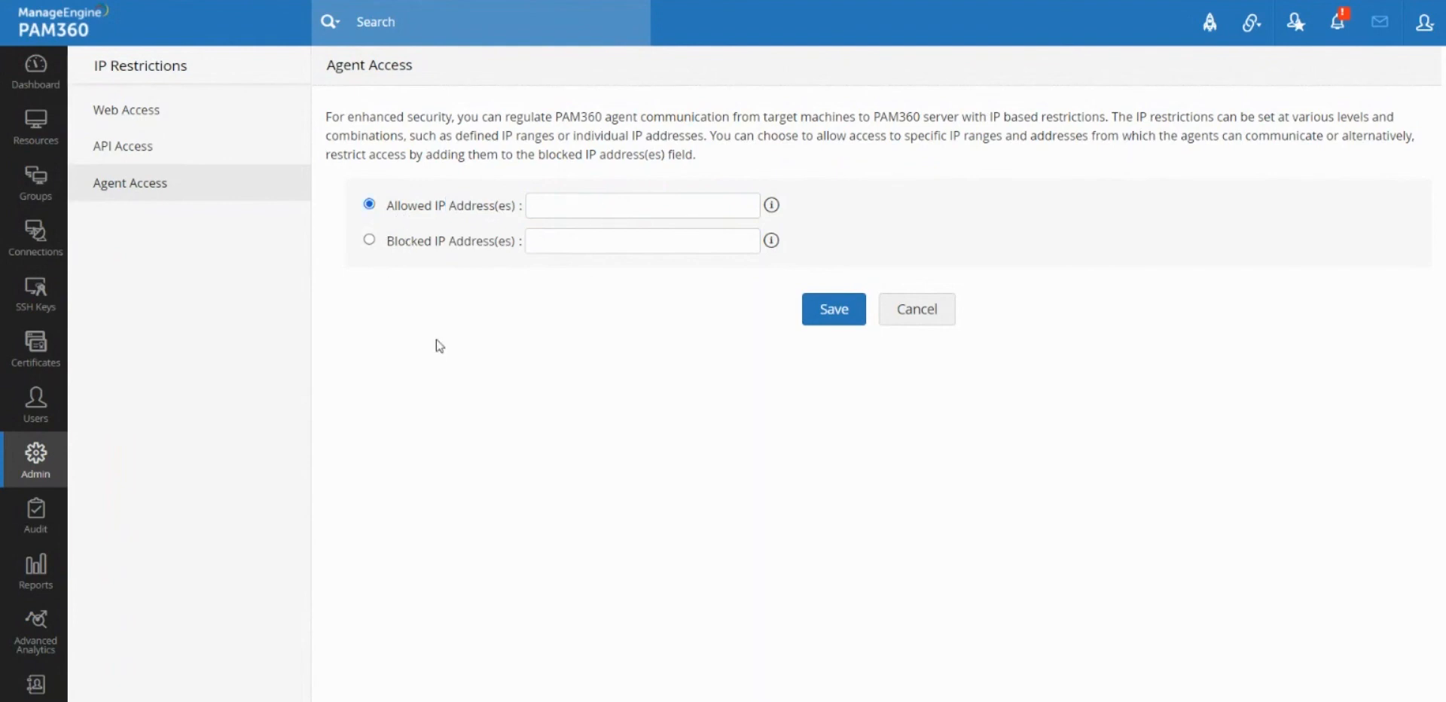
mouse_move(447, 360)
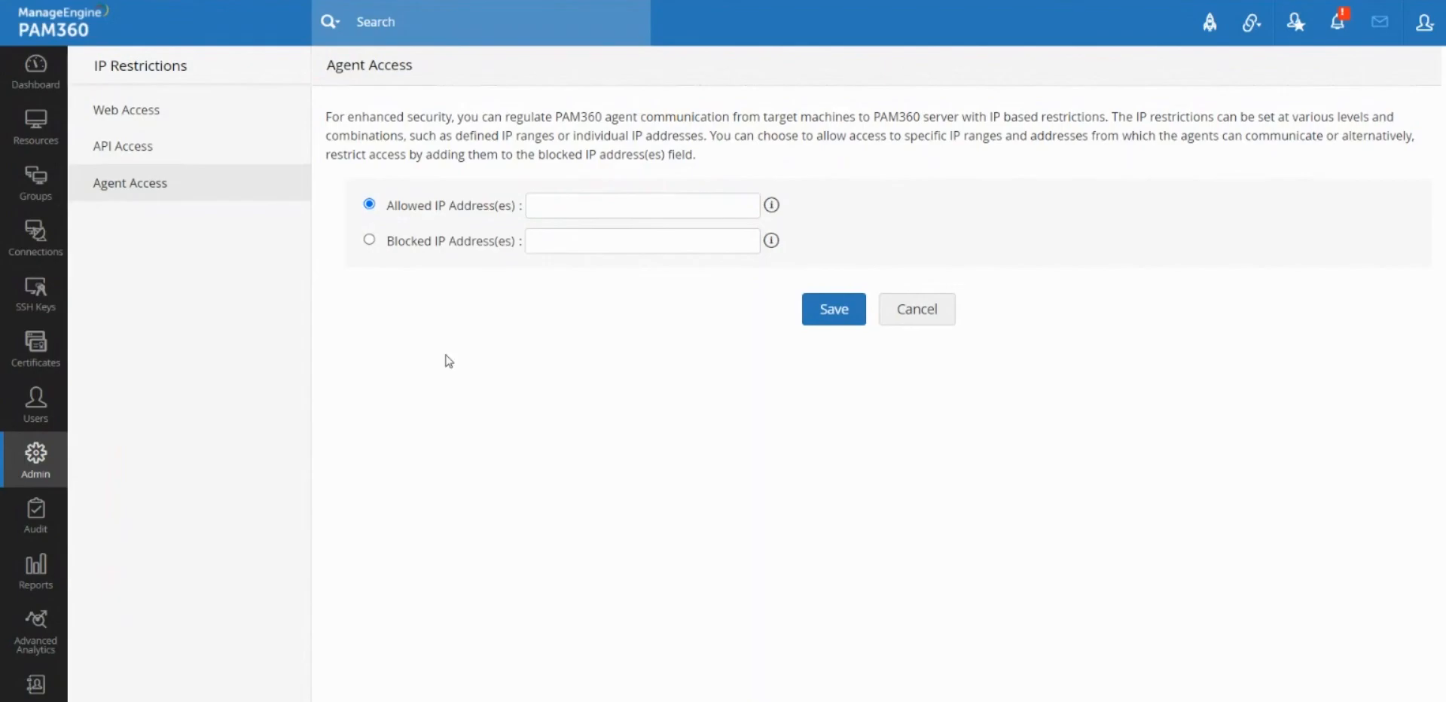